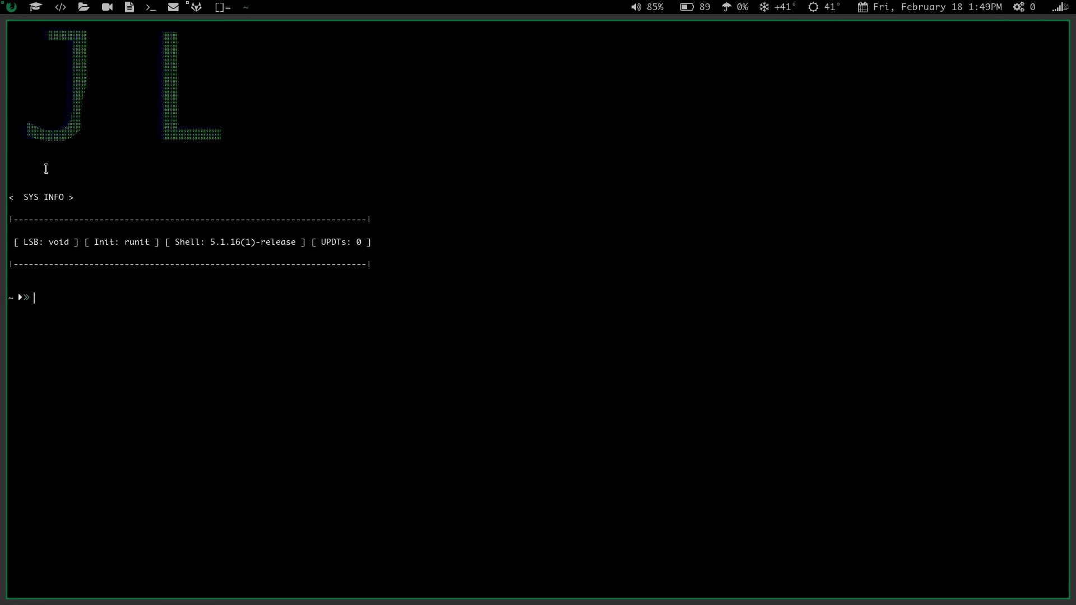
{"action": "mouse_move", "coordinate": [80, 167]}
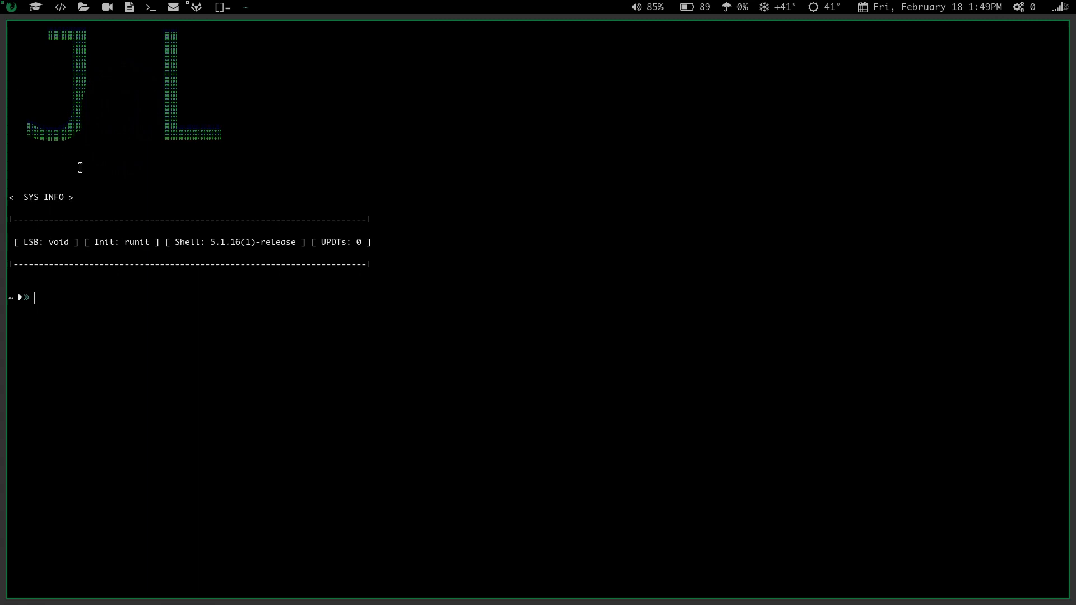
{"action": "mouse_move", "coordinate": [187, 102]}
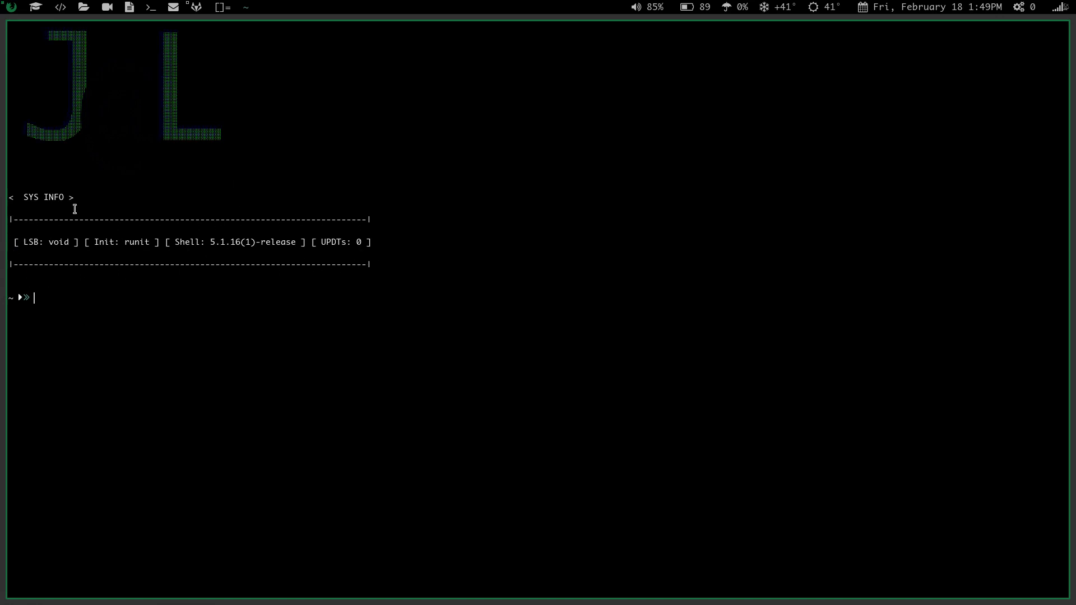
{"action": "mouse_move", "coordinate": [3, 206]}
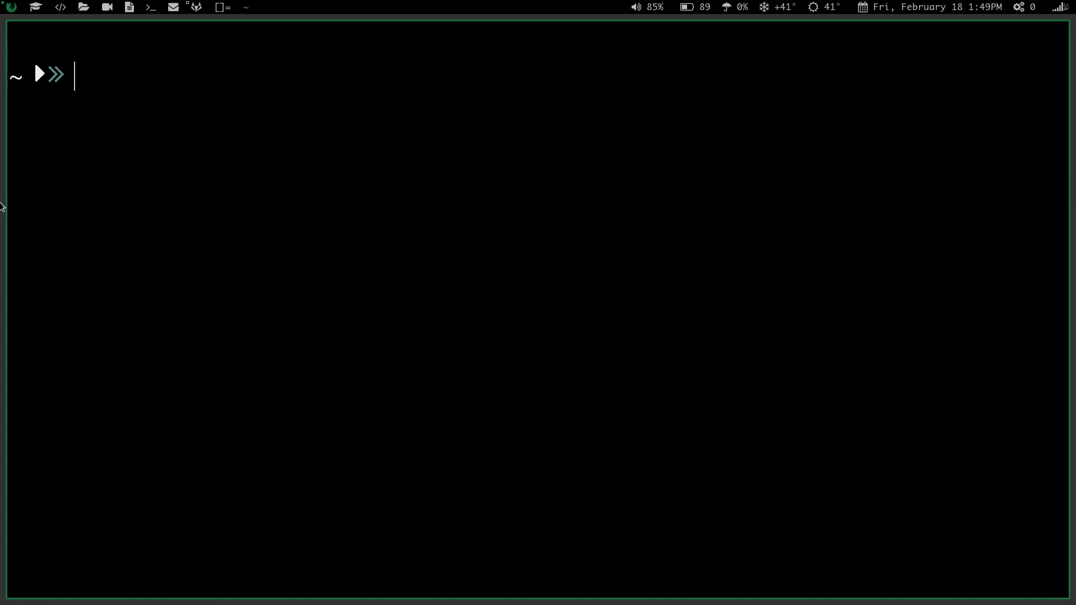
Step: Run the bconf alias to open ~/.bashrc in Vim
{"action": "type", "text": "bco"}
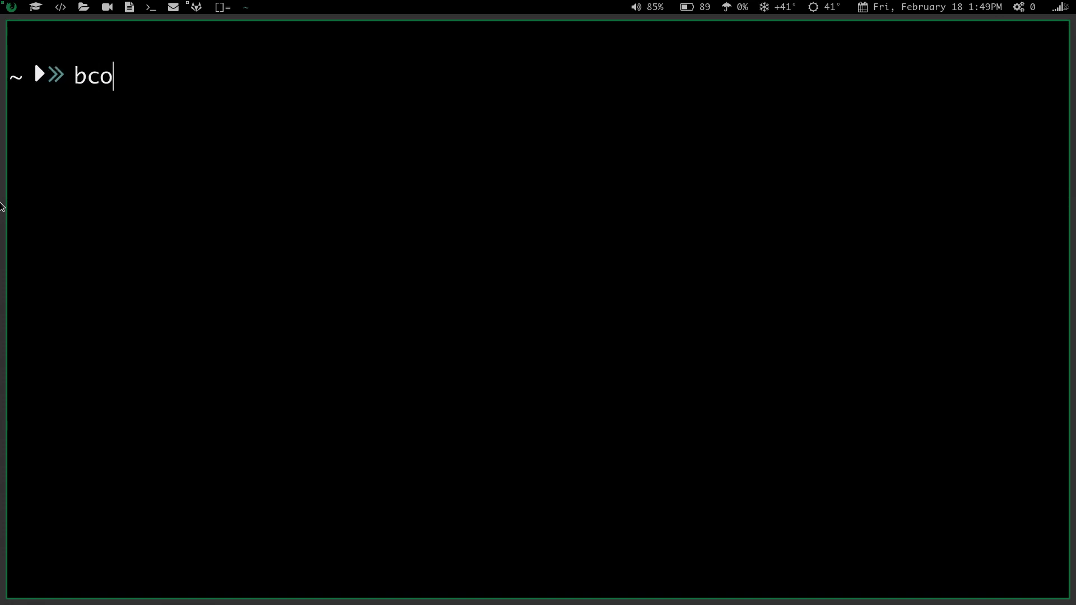
{"action": "type", "text": "nf"}
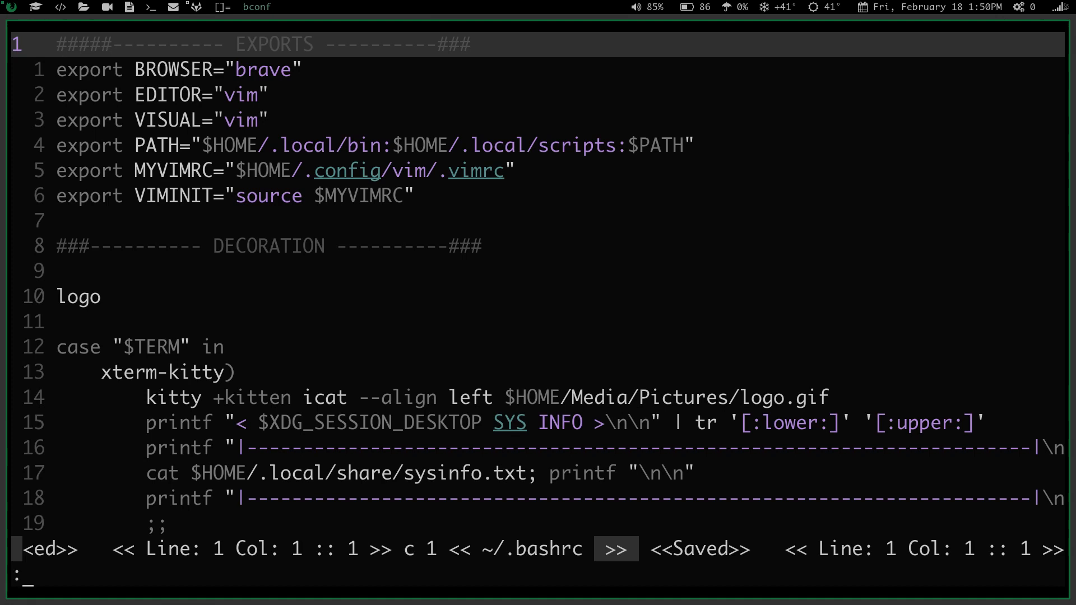
Step: Apply the gruvbox color scheme and scroll down to the PROMPT section
{"action": "type", "text": "colorscheme g"}
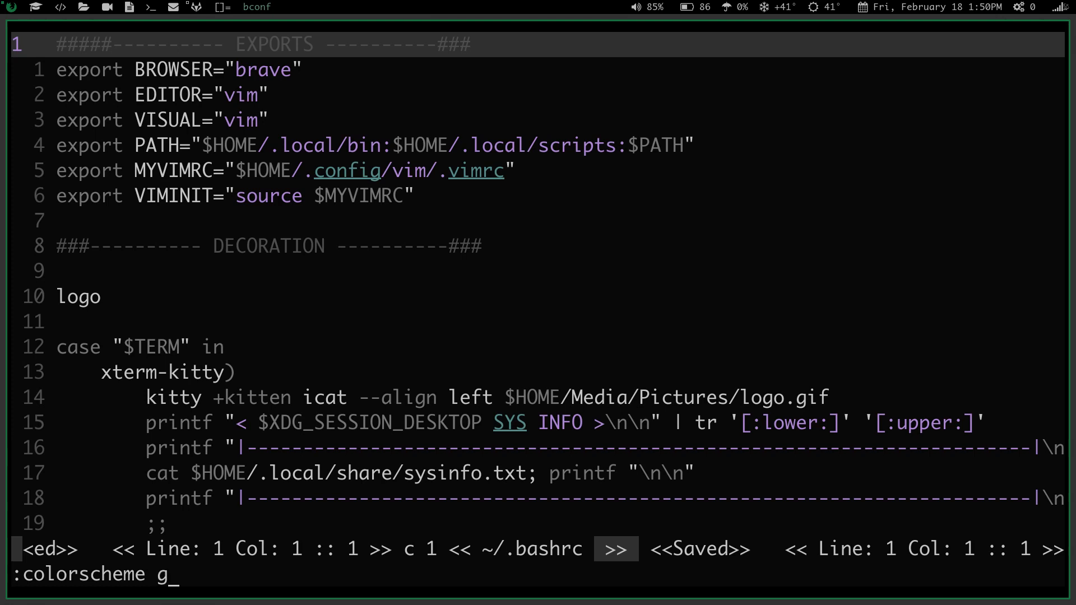
{"action": "type", "text": "ruvb"}
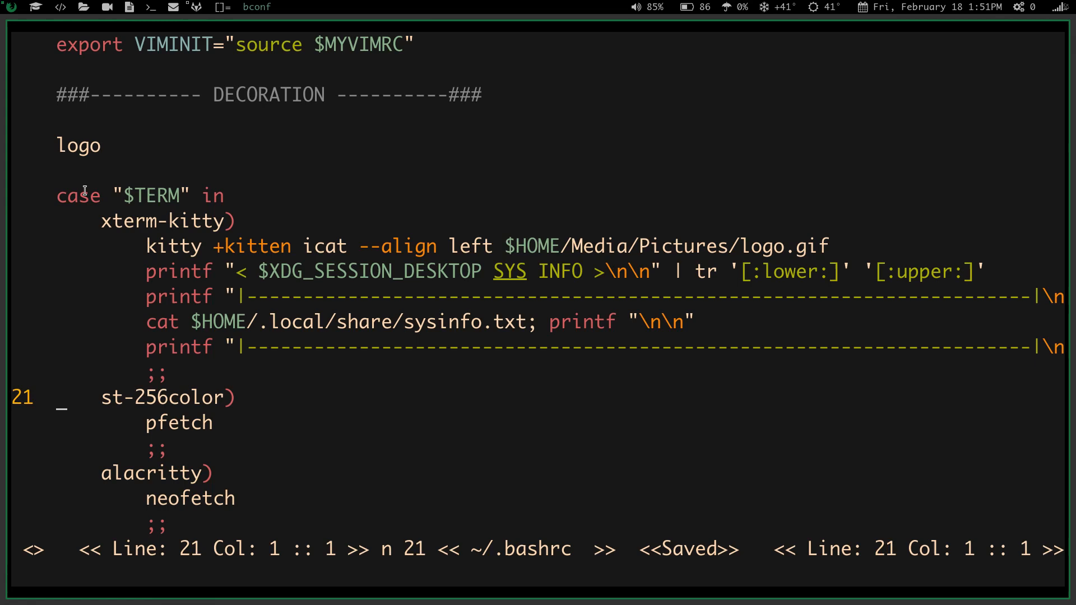
{"action": "mouse_move", "coordinate": [88, 168]}
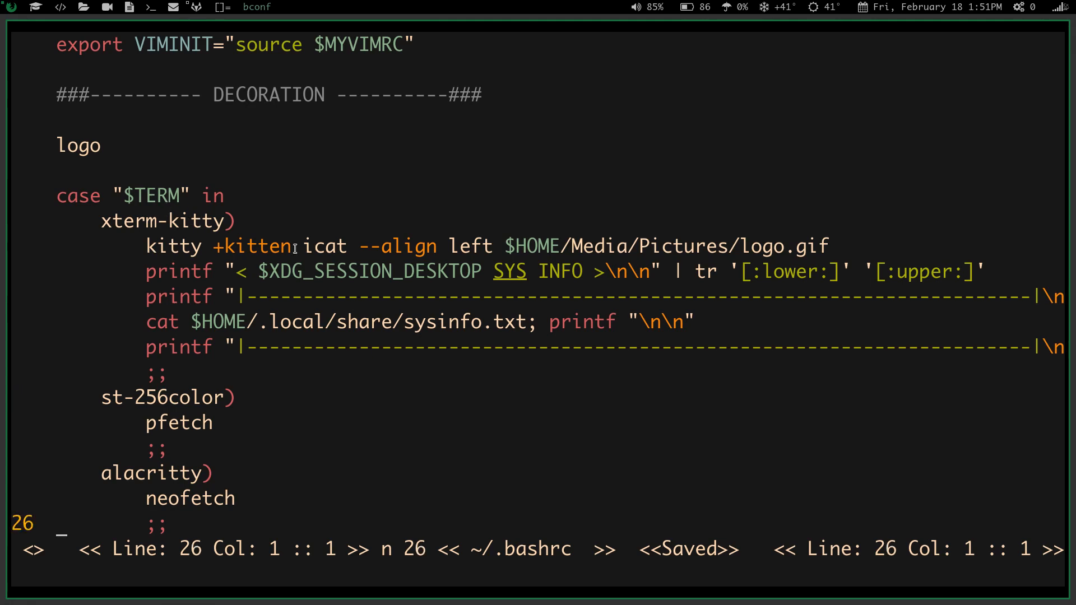
{"action": "mouse_move", "coordinate": [223, 221]}
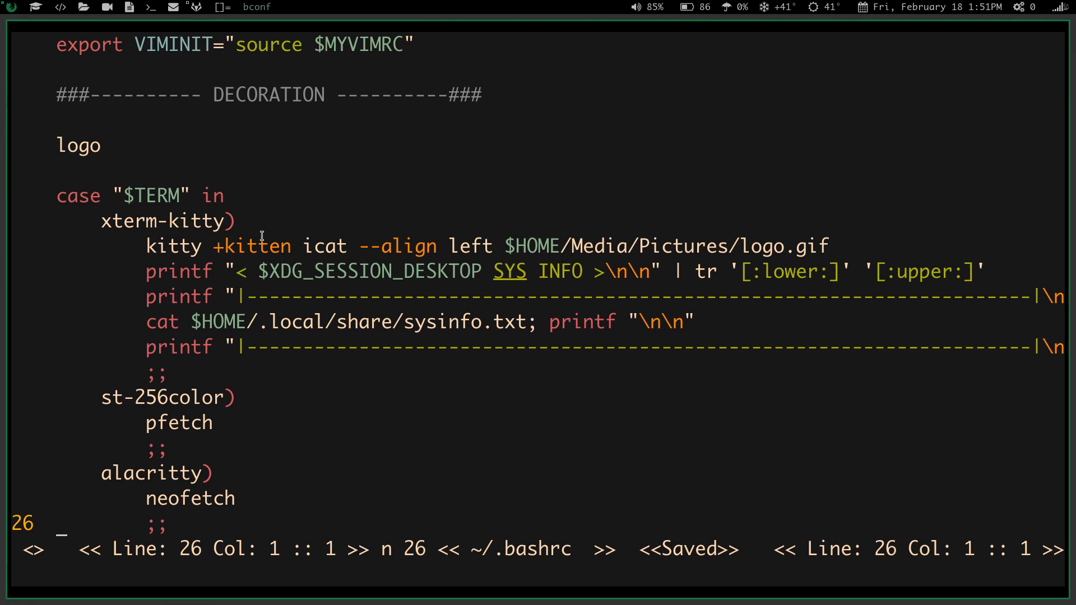
{"action": "scroll", "scroll_direction": "down", "scroll_amount": 3}
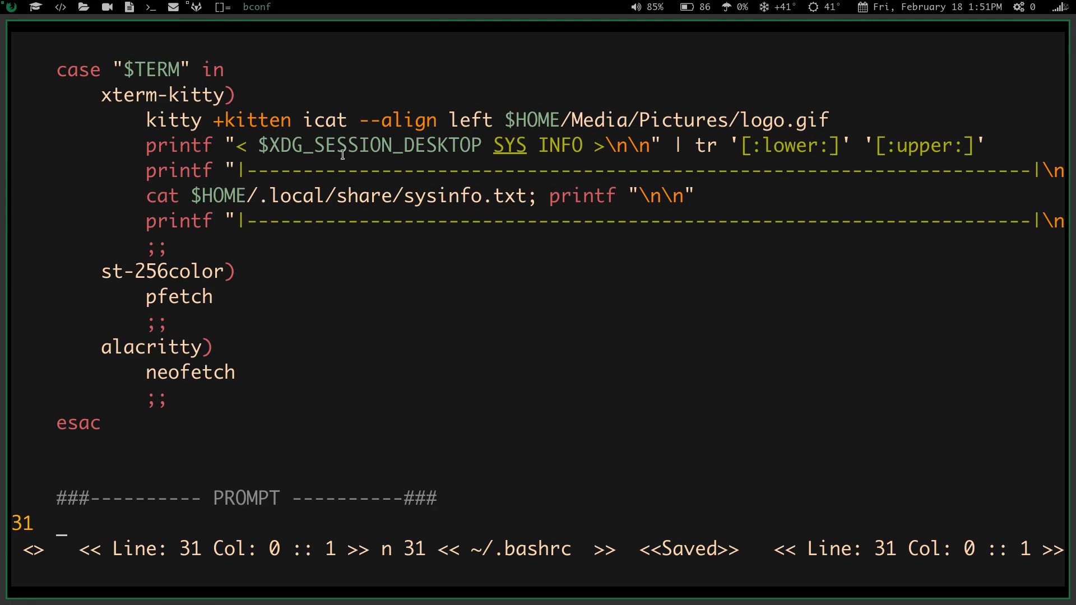
{"action": "mouse_move", "coordinate": [171, 235]}
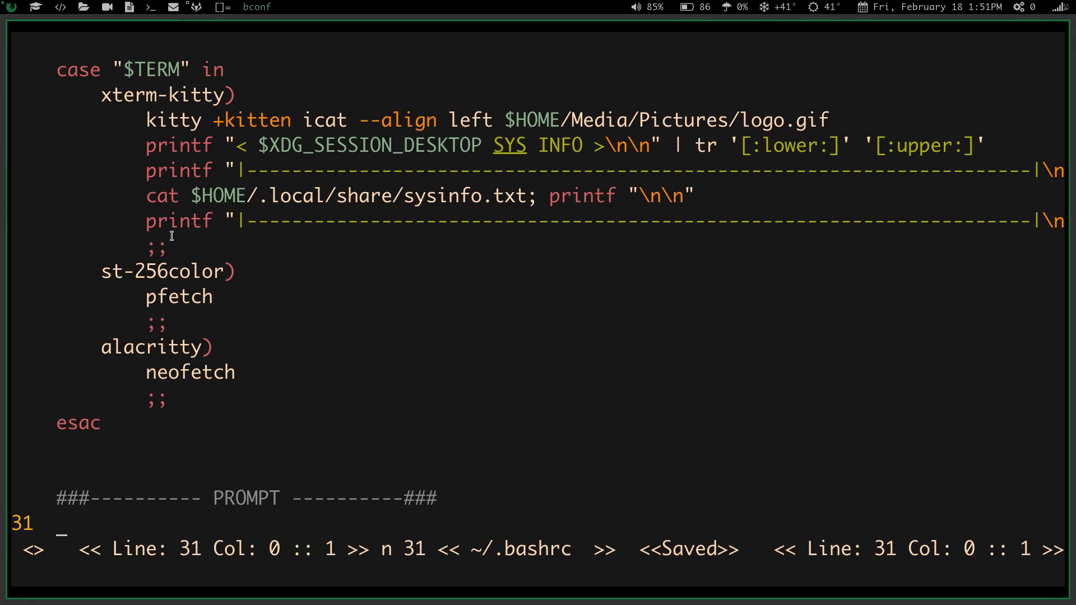
{"action": "mouse_move", "coordinate": [151, 314]}
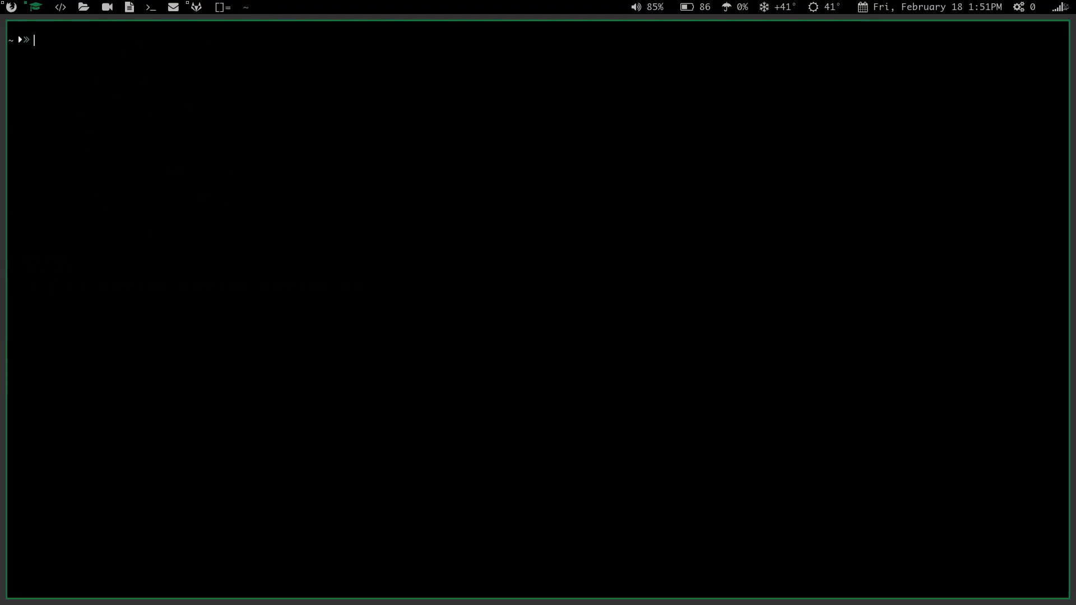
Step: Change directory into the ~/.local/scripts git repository
{"action": "type", "text": "cd"}
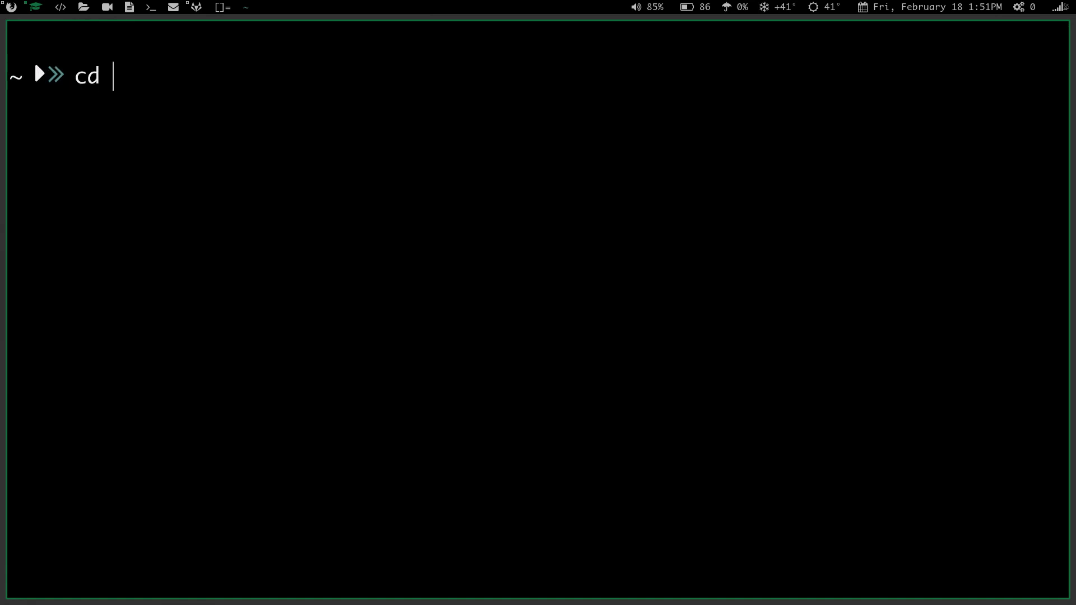
{"action": "type", "text": ".local/s"}
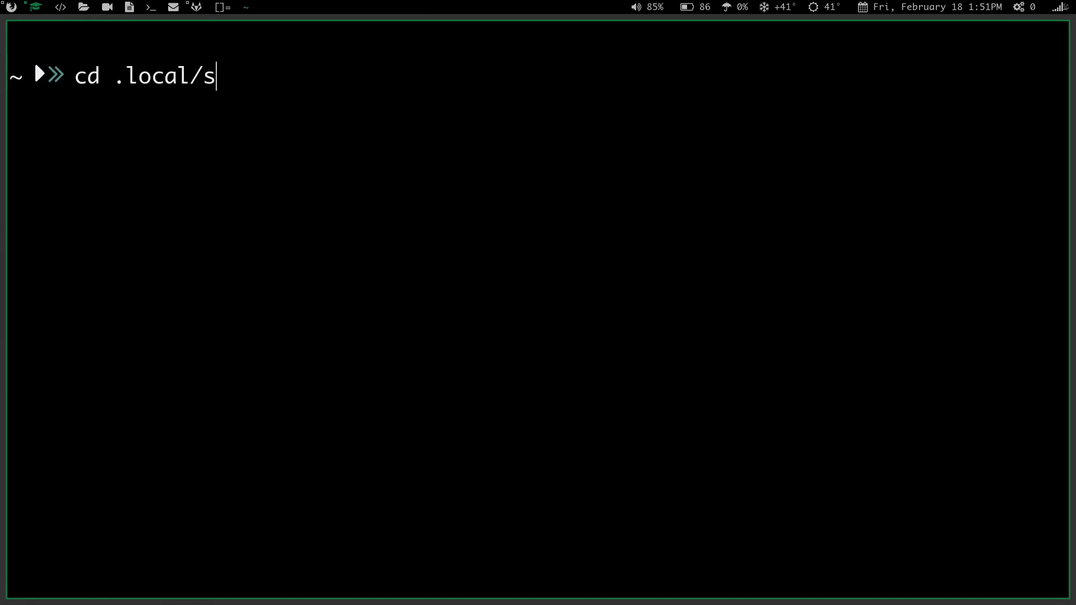
{"action": "key", "text": "Enter"}
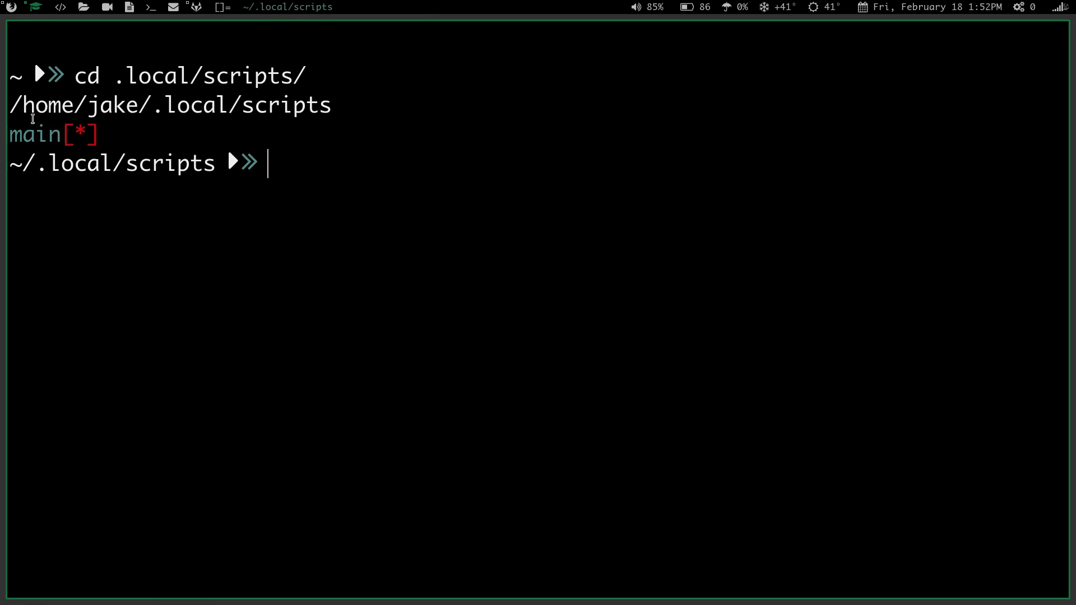
{"action": "mouse_move", "coordinate": [64, 143]}
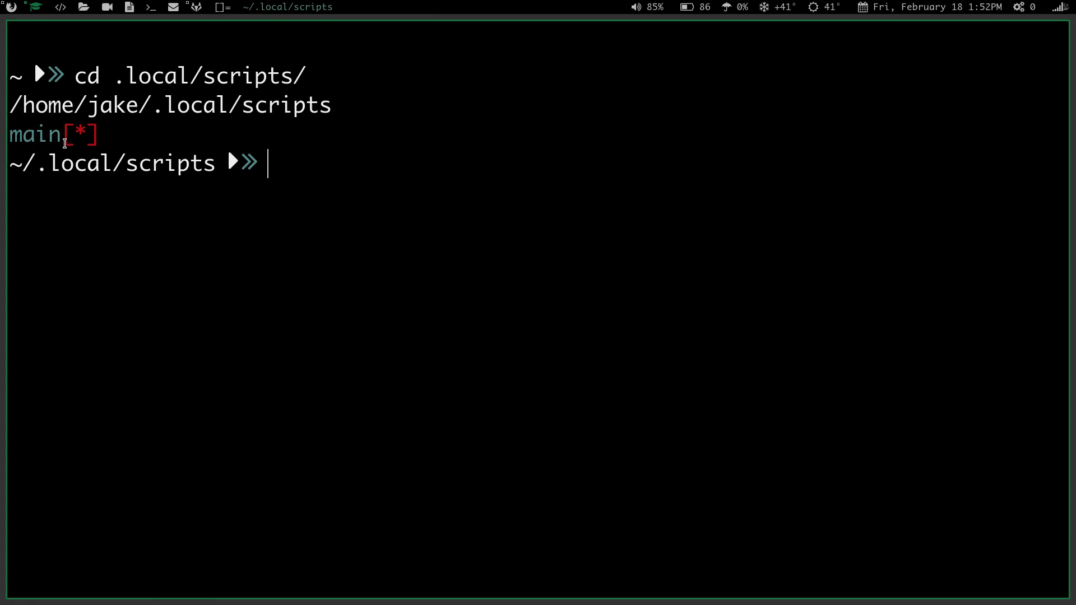
{"action": "mouse_move", "coordinate": [73, 122]}
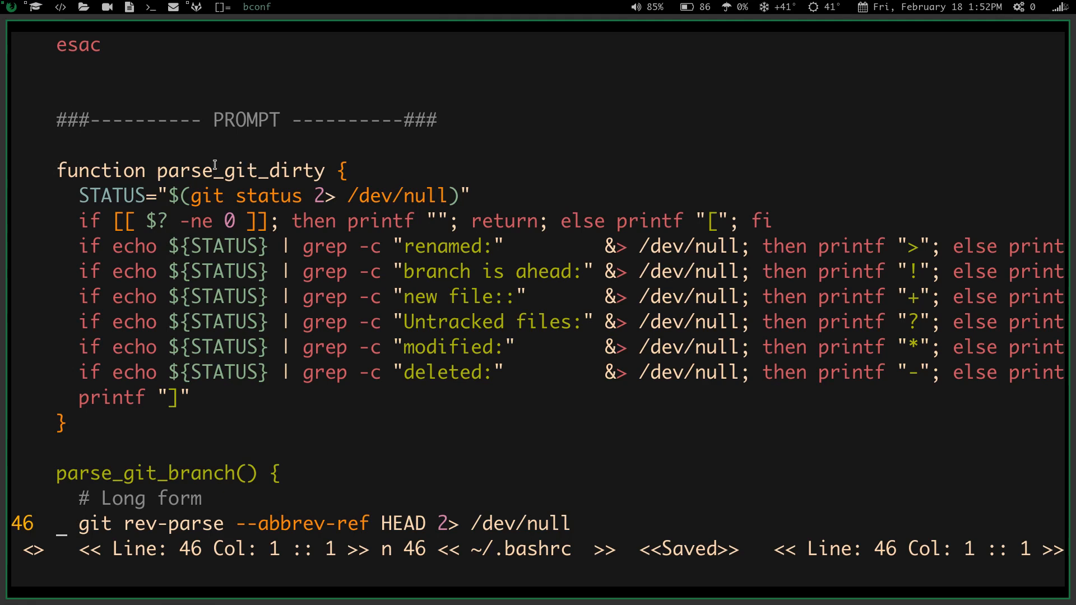
{"action": "mouse_move", "coordinate": [352, 170]}
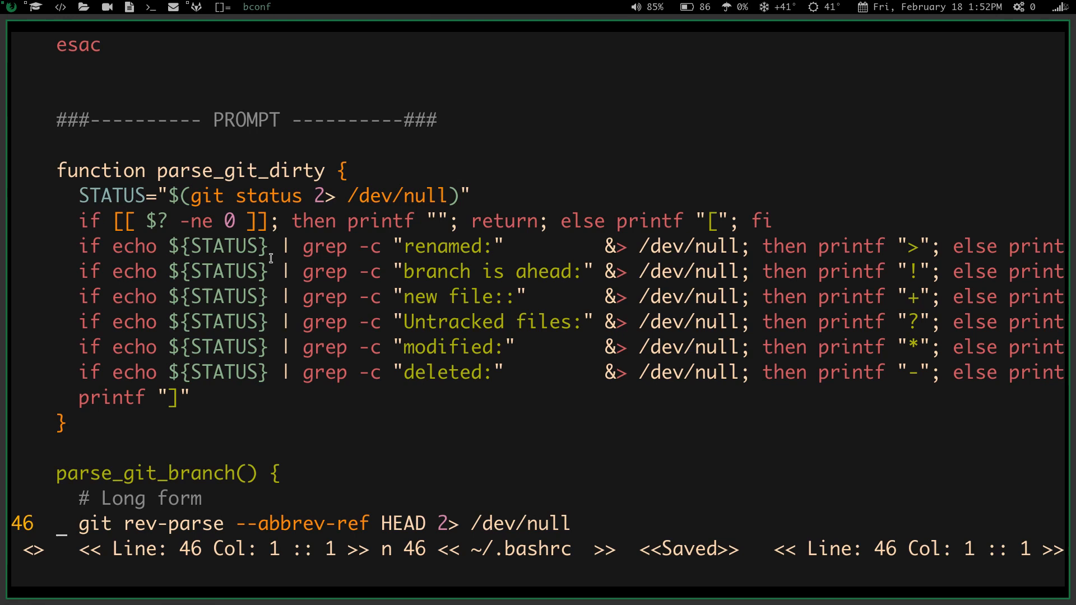
{"action": "mouse_move", "coordinate": [346, 255]}
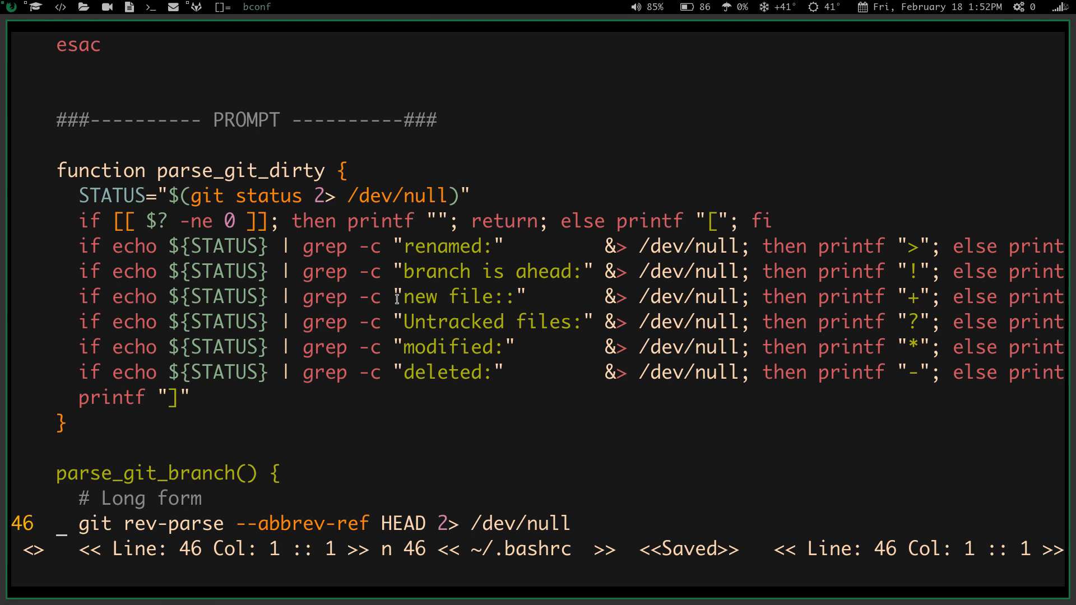
{"action": "mouse_move", "coordinate": [764, 311]}
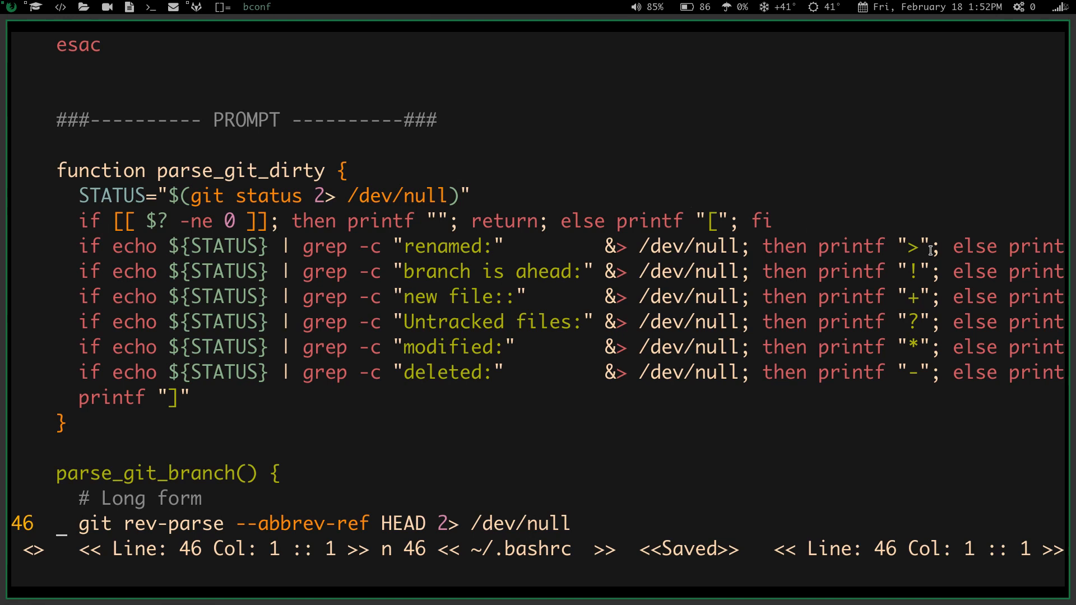
{"action": "mouse_move", "coordinate": [899, 281]}
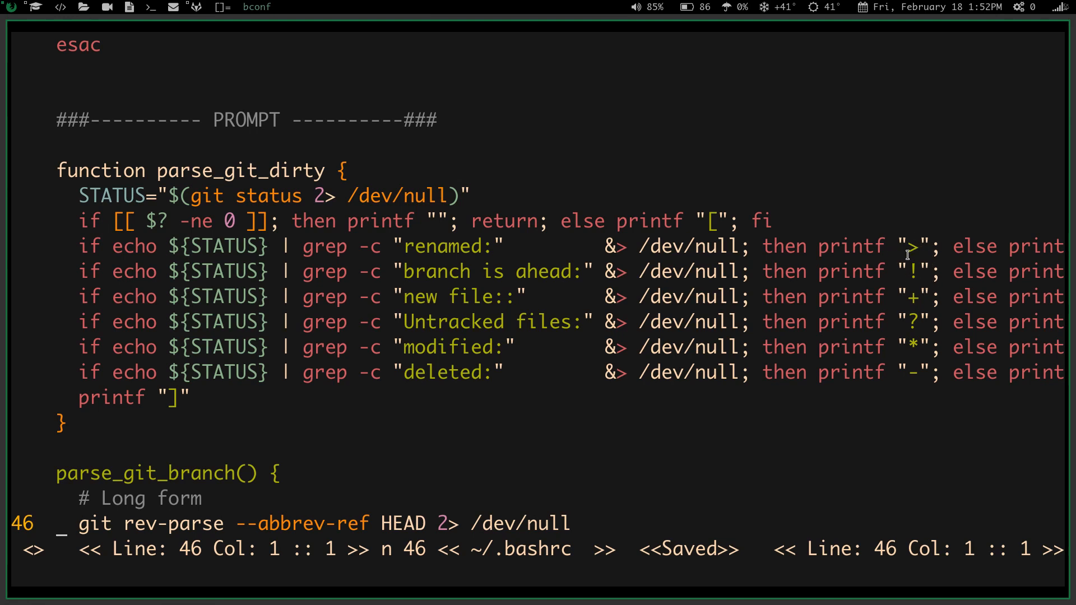
{"action": "mouse_move", "coordinate": [915, 304]}
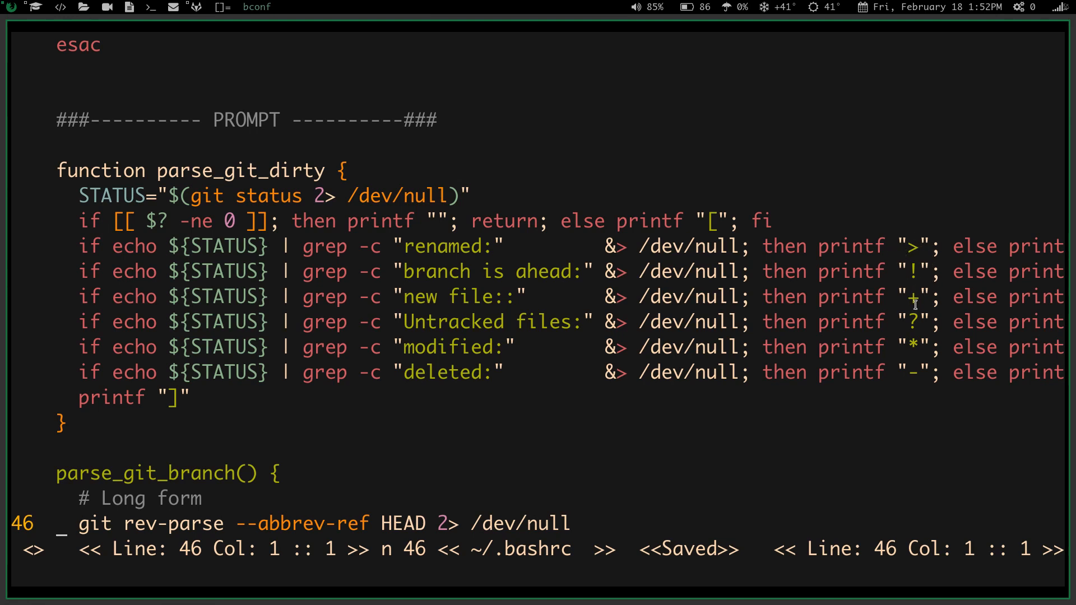
{"action": "mouse_move", "coordinate": [895, 330]}
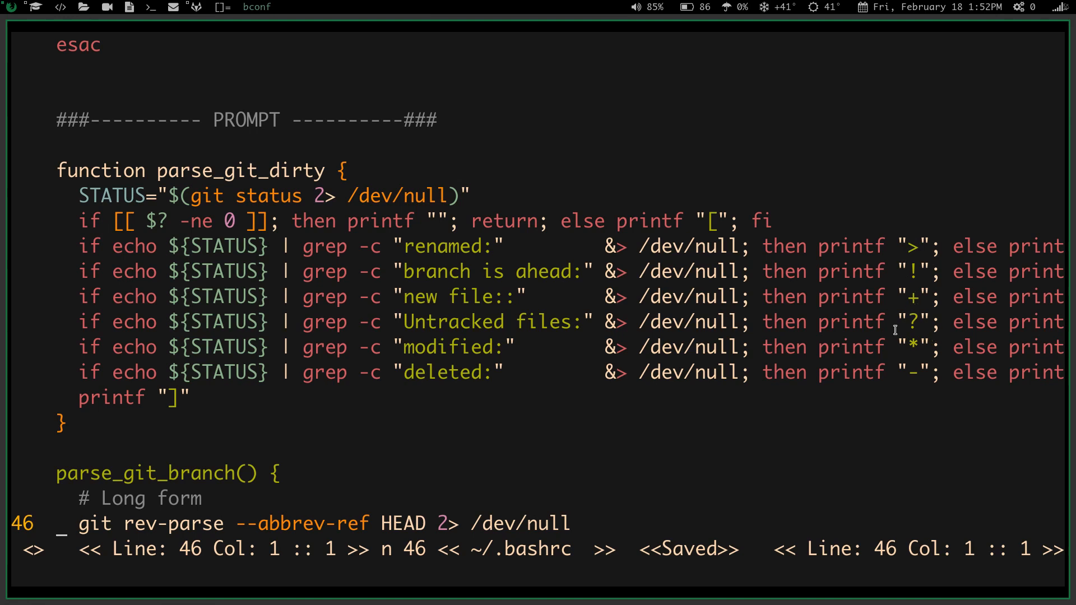
{"action": "mouse_move", "coordinate": [901, 355]}
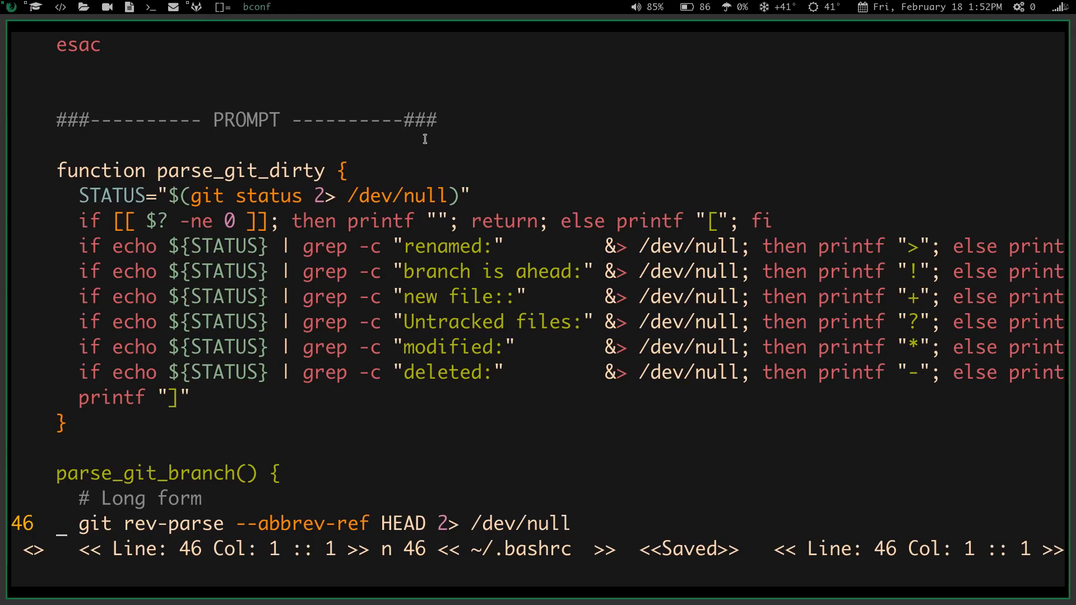
{"action": "mouse_move", "coordinate": [901, 348]}
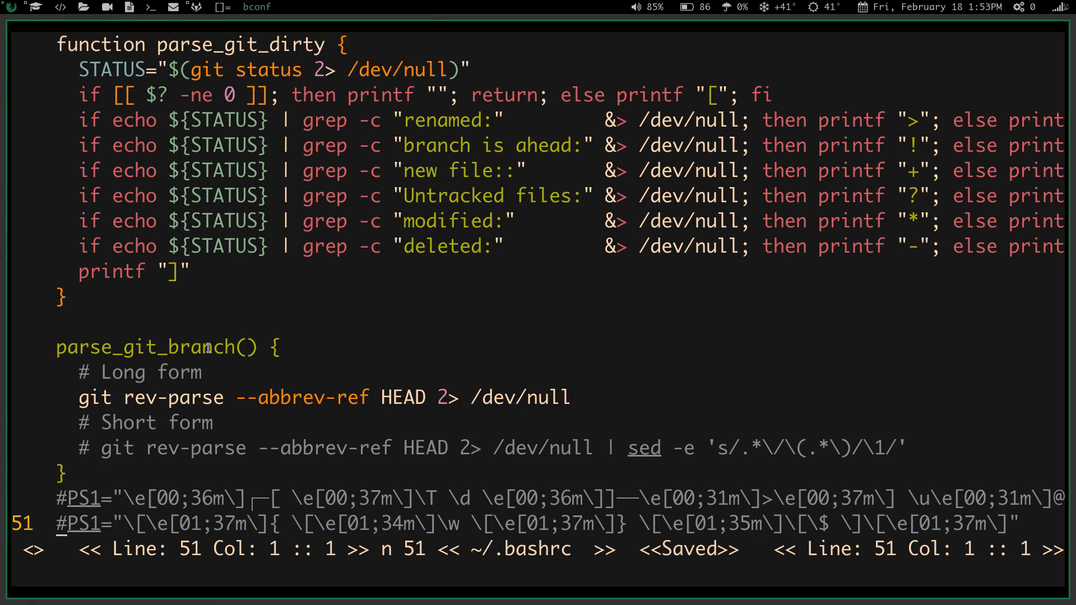
{"action": "mouse_move", "coordinate": [259, 416]}
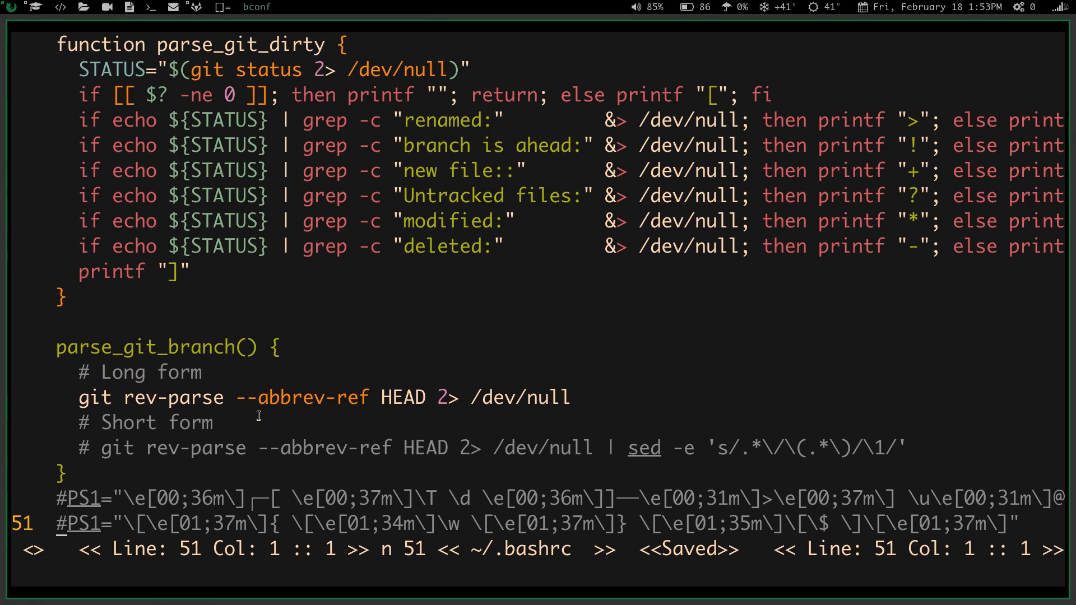
{"action": "mouse_move", "coordinate": [14, 12]}
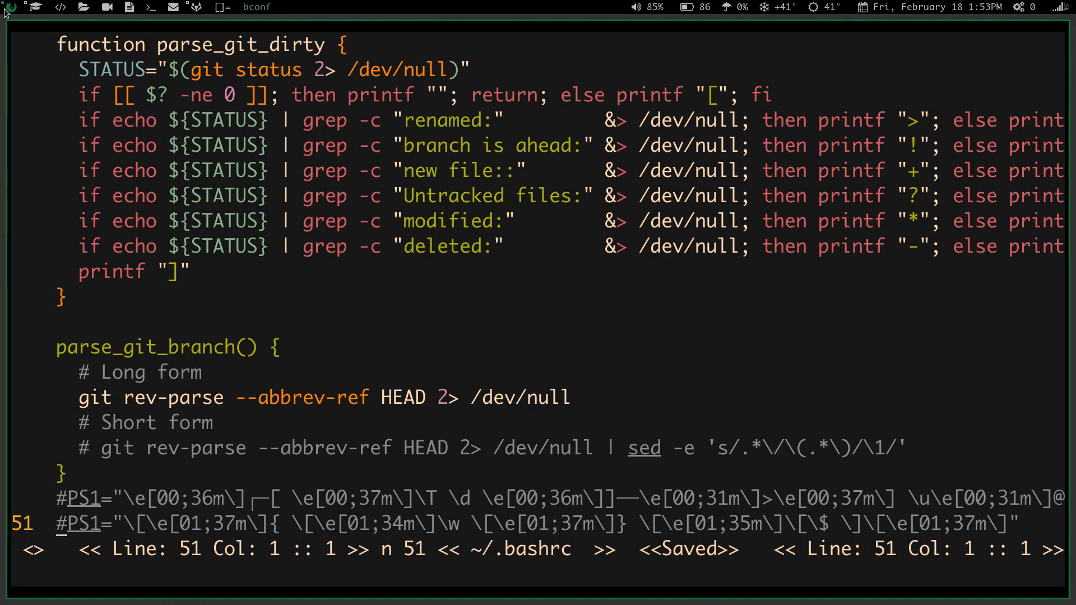
{"action": "left_click", "coordinate": [36, 7]}
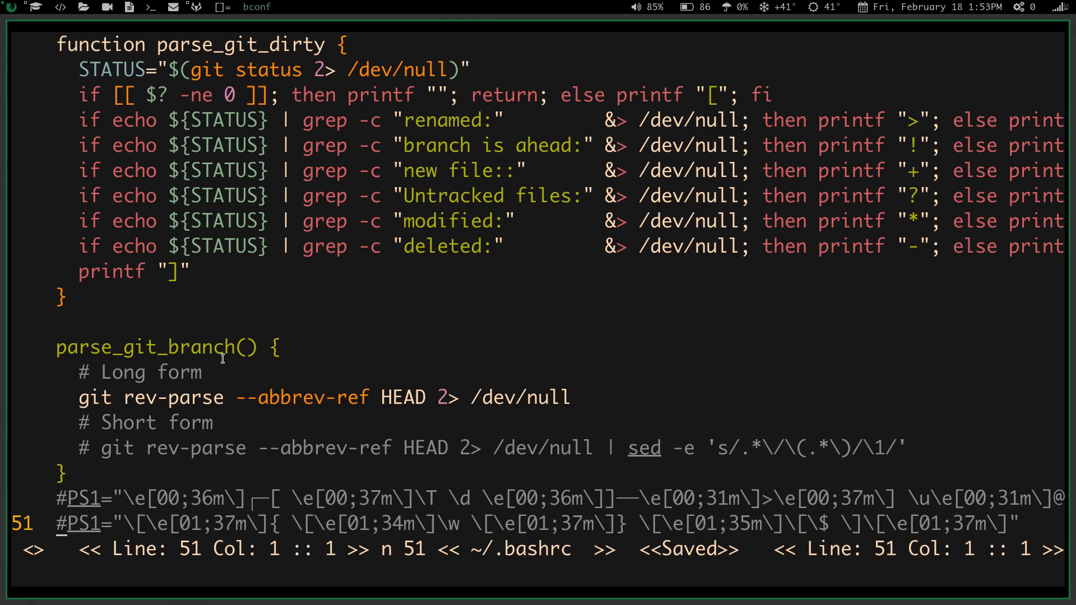
{"action": "scroll", "scroll_direction": "down", "scroll_amount": 3}
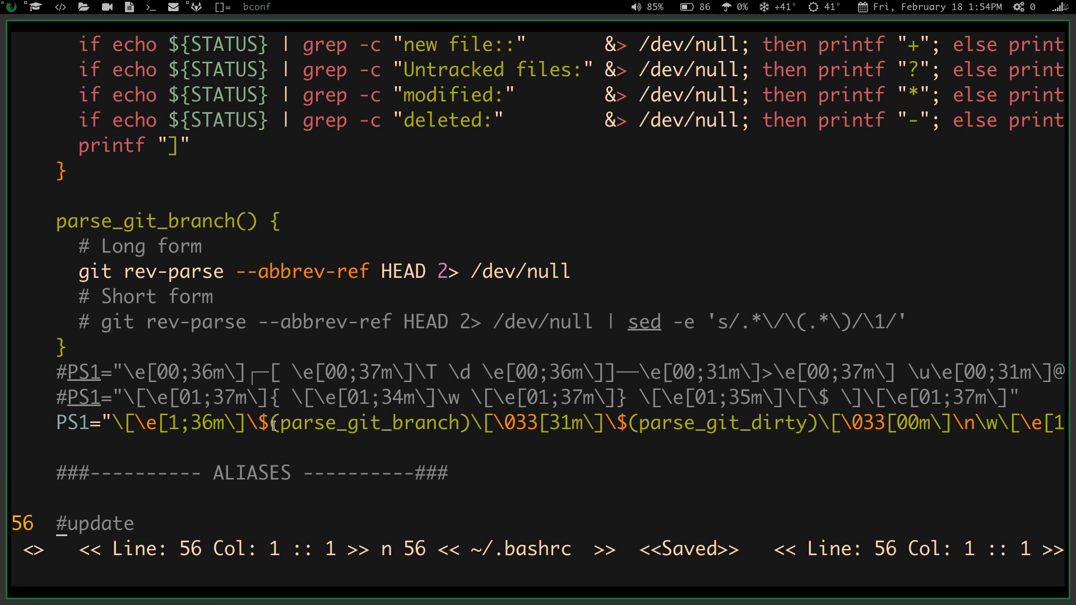
{"action": "mouse_move", "coordinate": [317, 416]}
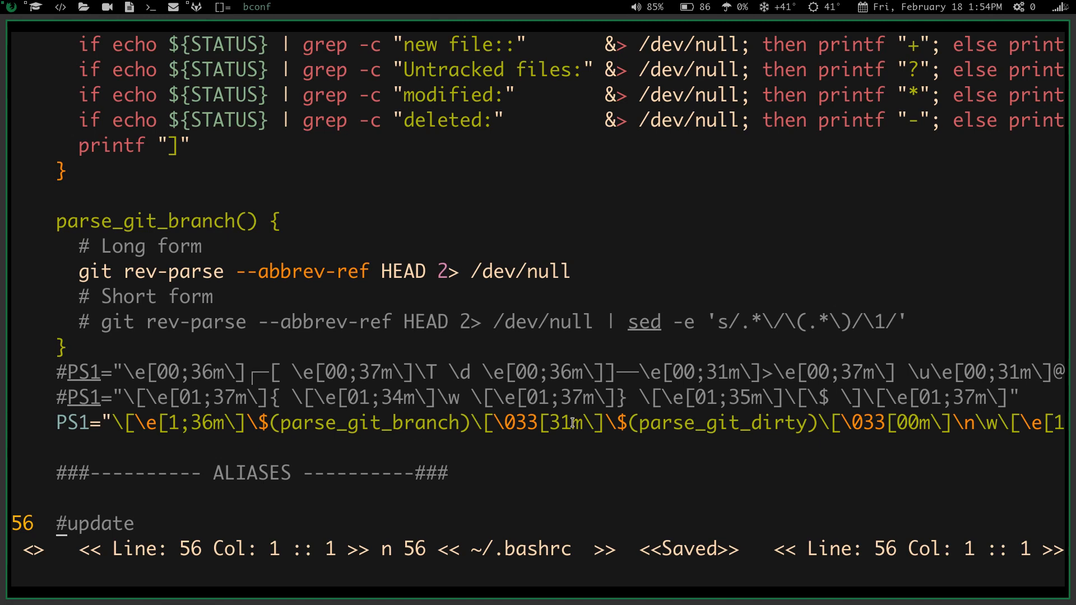
{"action": "mouse_move", "coordinate": [652, 379]}
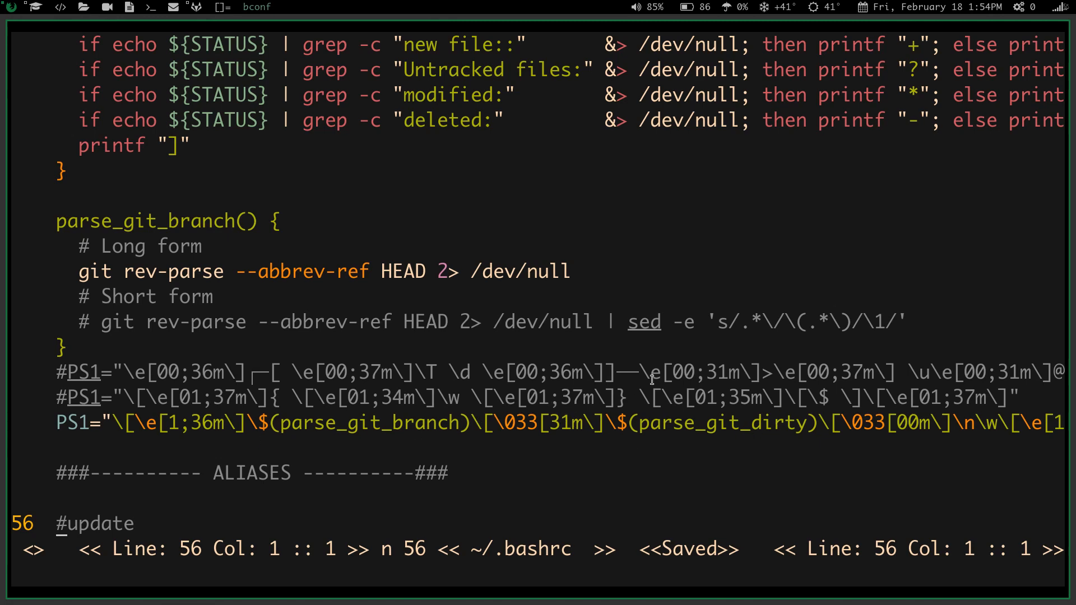
{"action": "mouse_move", "coordinate": [387, 437]}
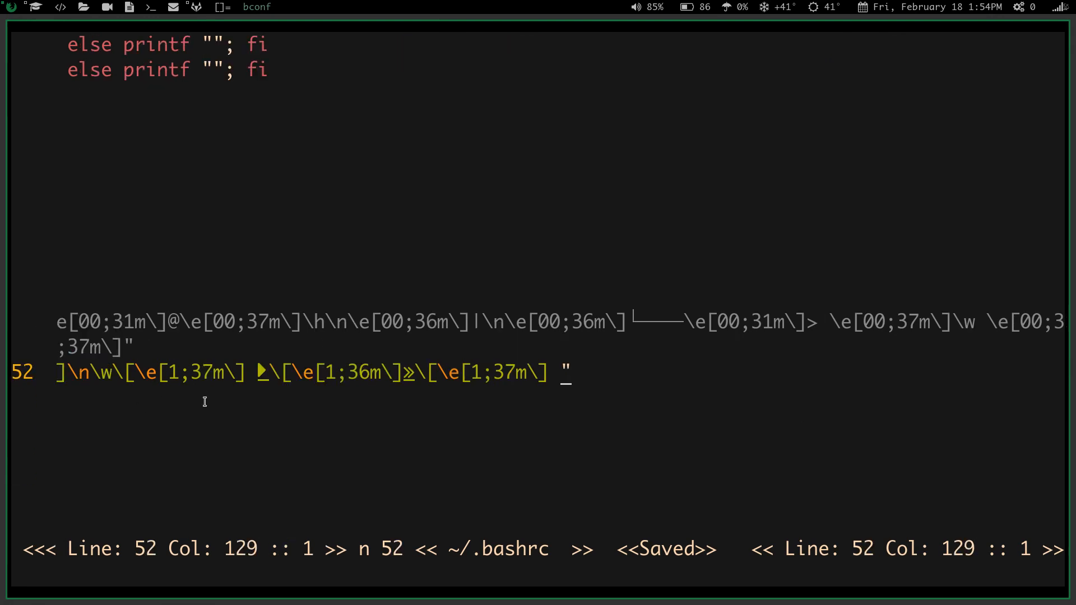
{"action": "mouse_move", "coordinate": [79, 377]}
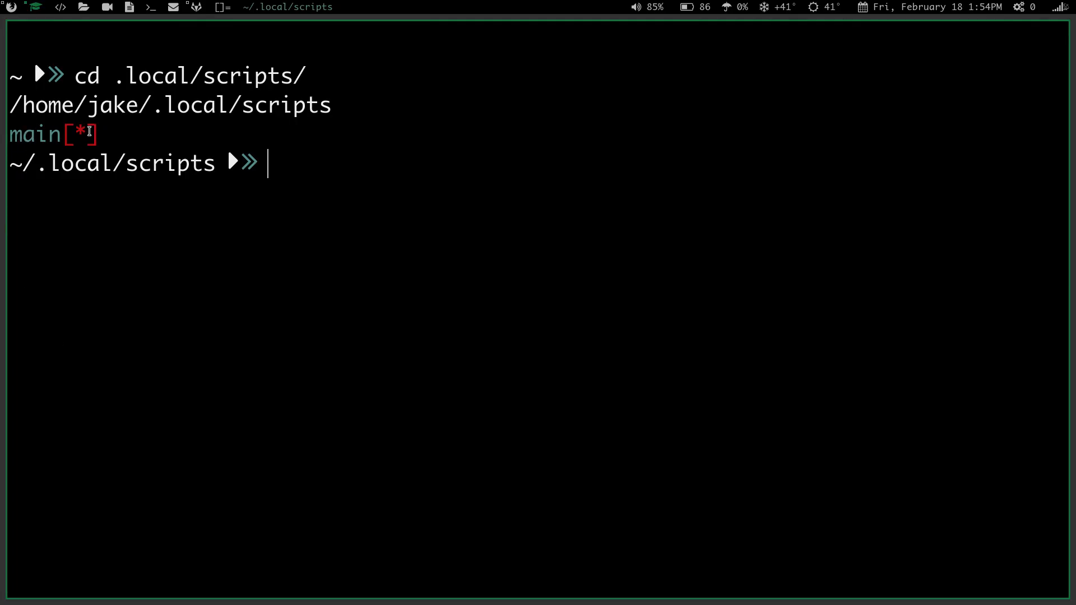
{"action": "mouse_move", "coordinate": [49, 175]}
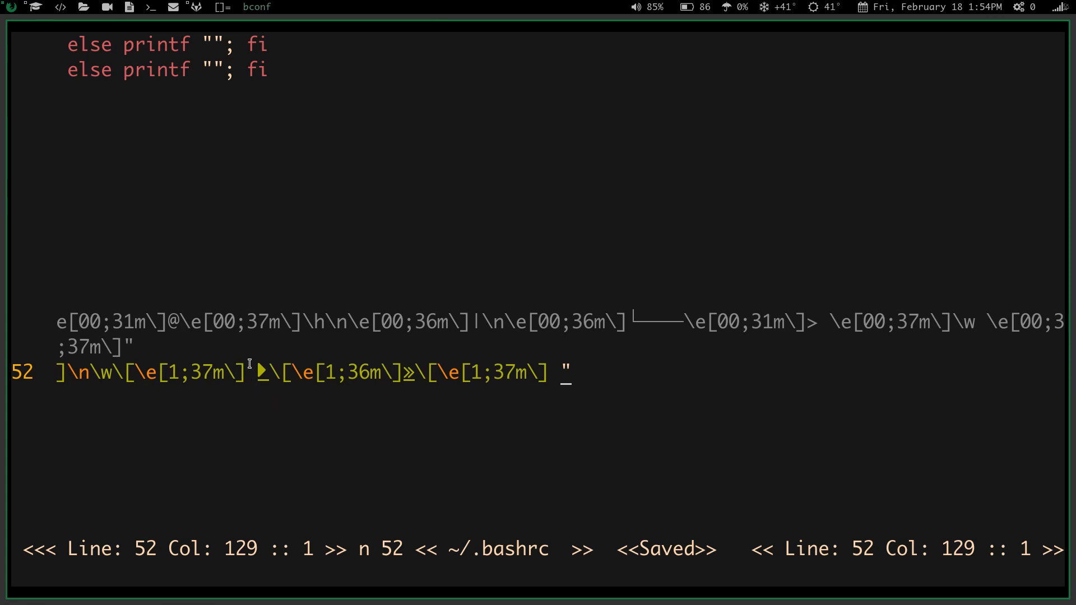
{"action": "mouse_move", "coordinate": [461, 367]}
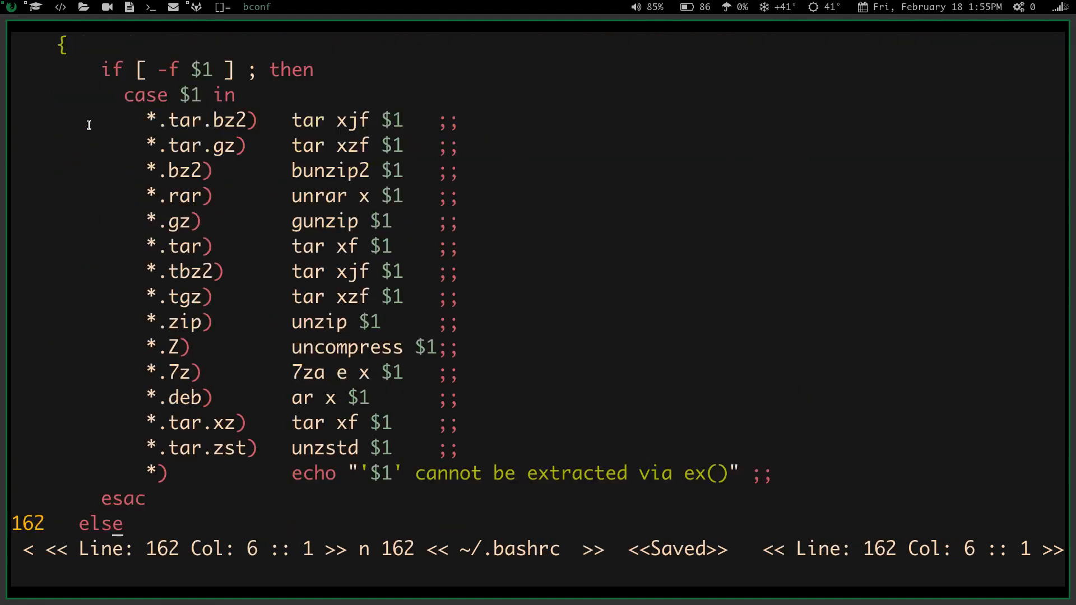
Step: Scroll to the end of ~/.bashrc, showing the LESS_TERMCAP color exports
{"action": "scroll", "scroll_direction": "down", "scroll_amount": 3}
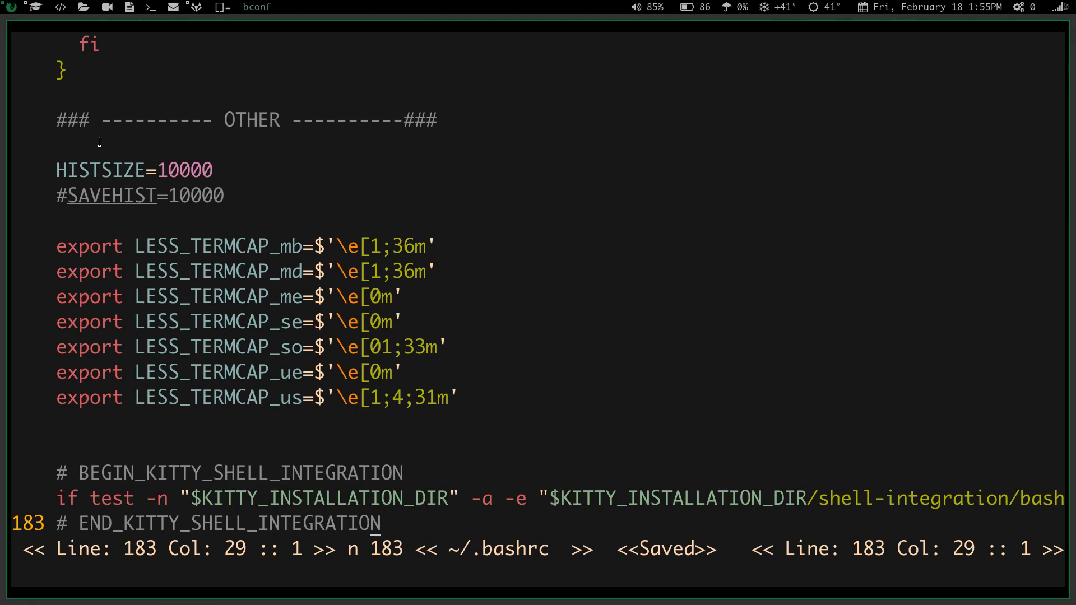
{"action": "mouse_move", "coordinate": [126, 31]}
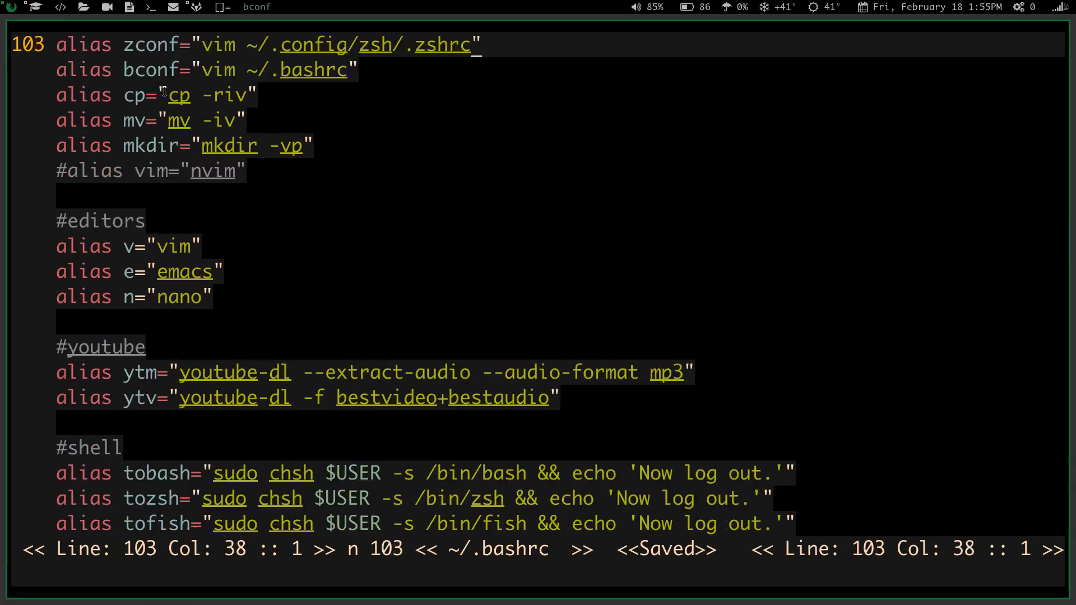
{"action": "scroll", "scroll_direction": "down", "scroll_amount": 3}
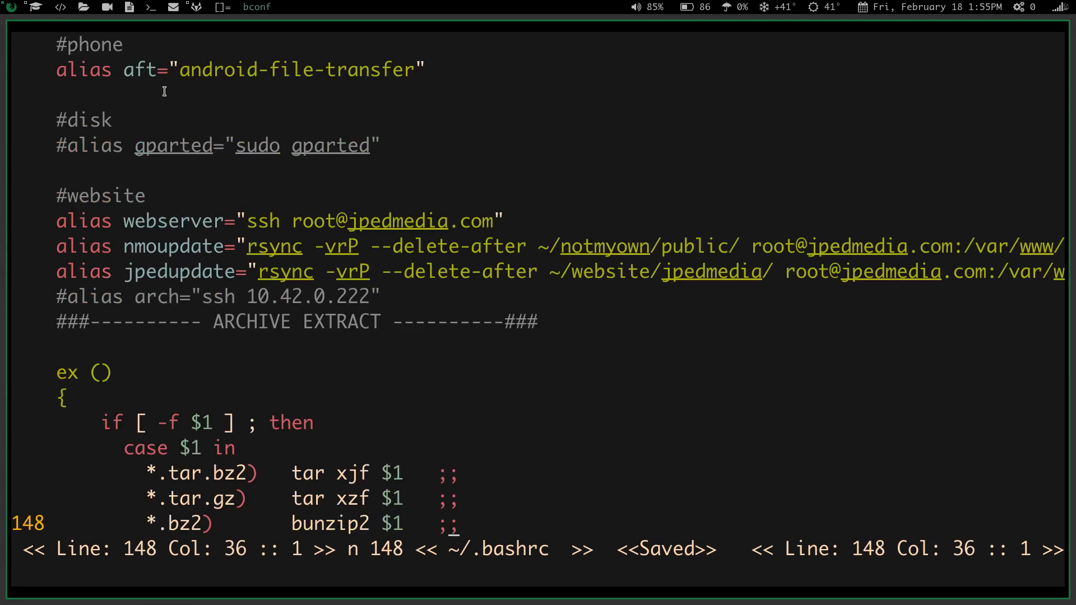
{"action": "scroll", "scroll_direction": "down", "scroll_amount": 3}
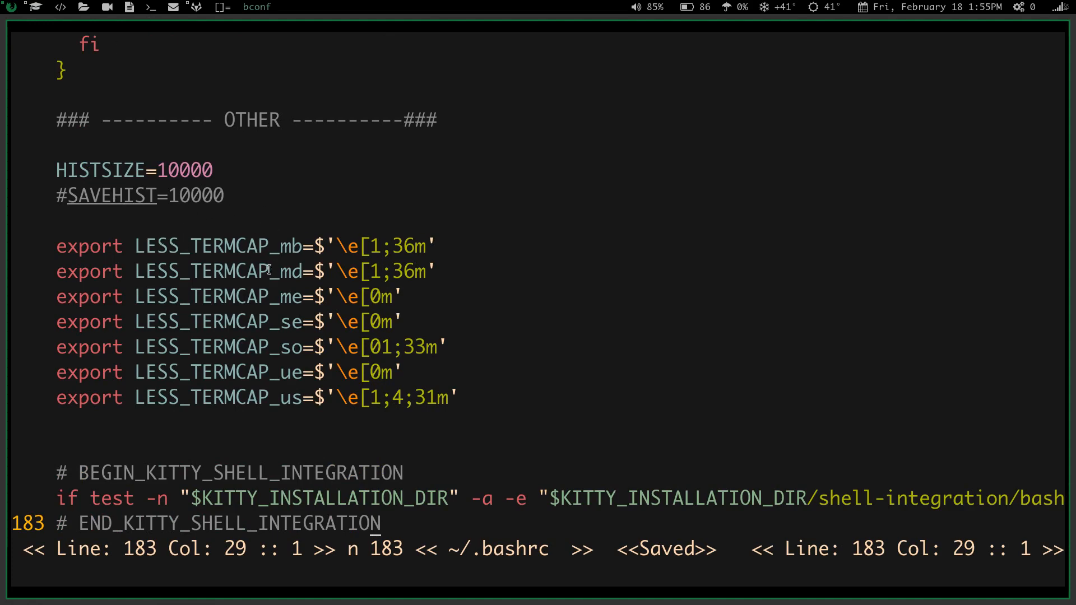
{"action": "mouse_move", "coordinate": [187, 240]}
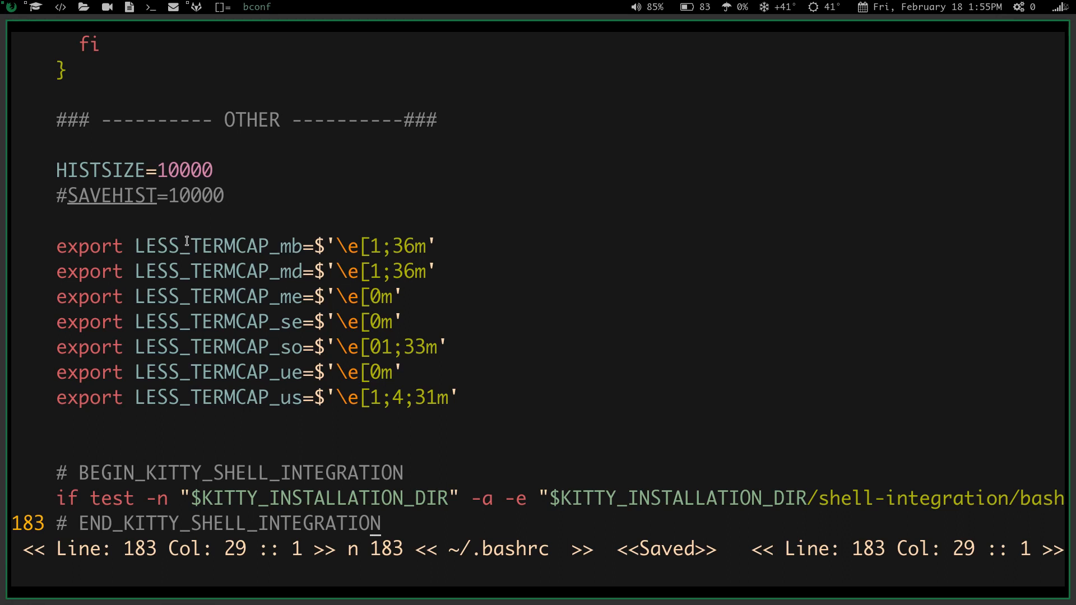
{"action": "mouse_move", "coordinate": [192, 387]}
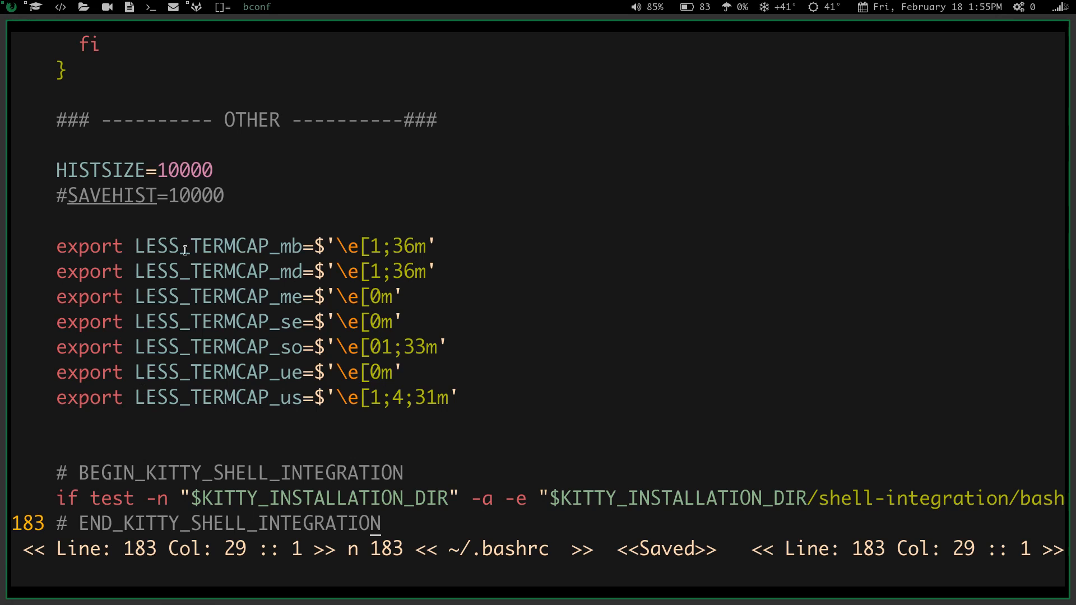
{"action": "mouse_move", "coordinate": [283, 244]}
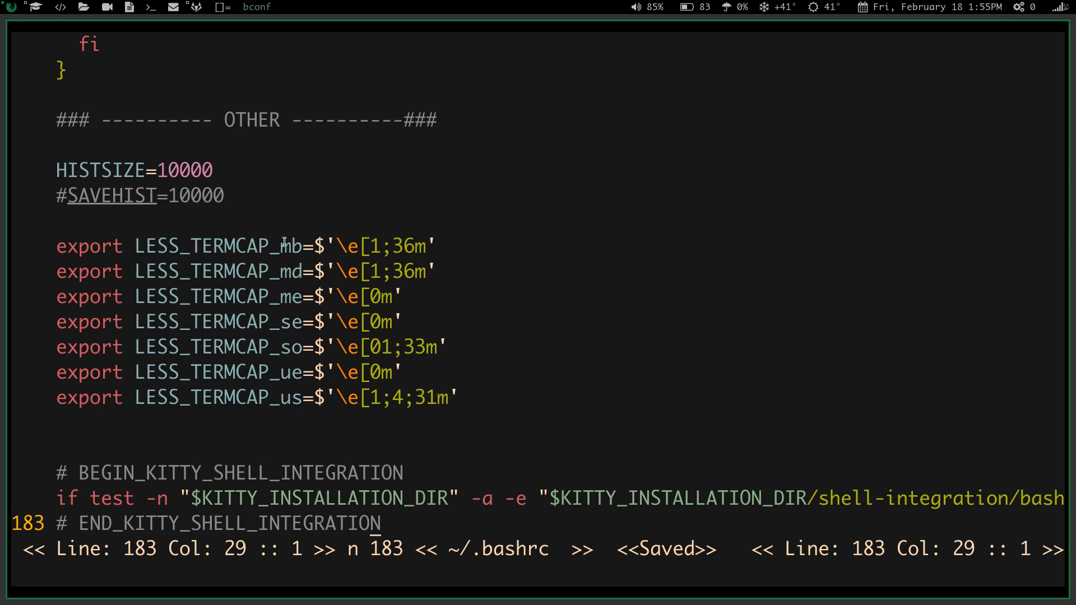
{"action": "mouse_move", "coordinate": [304, 230]}
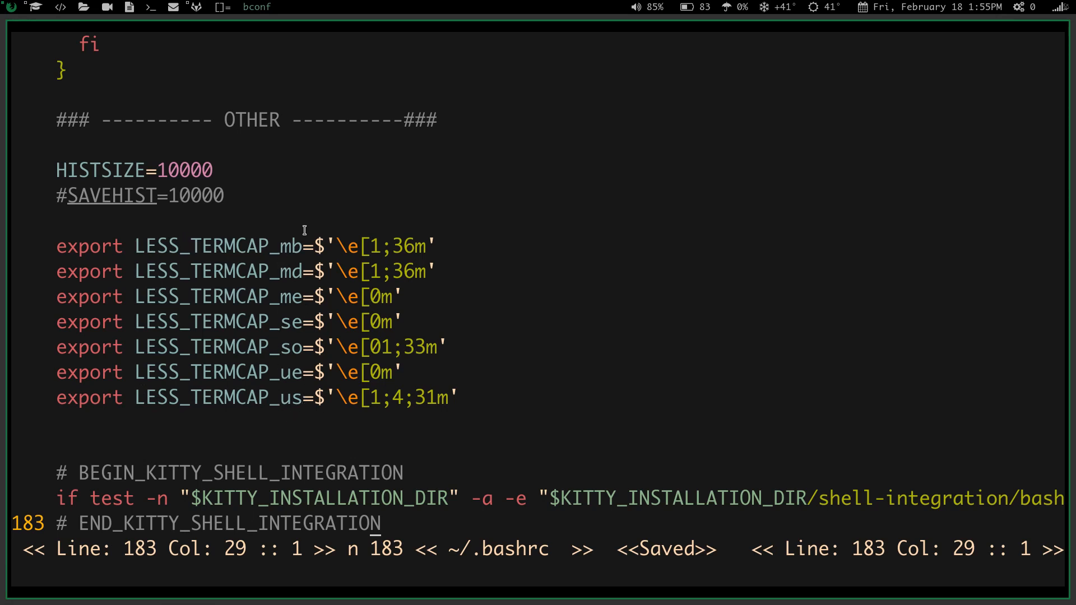
{"action": "mouse_move", "coordinate": [290, 370]}
{"action": "type", "text": "cd .local/scripts/"}
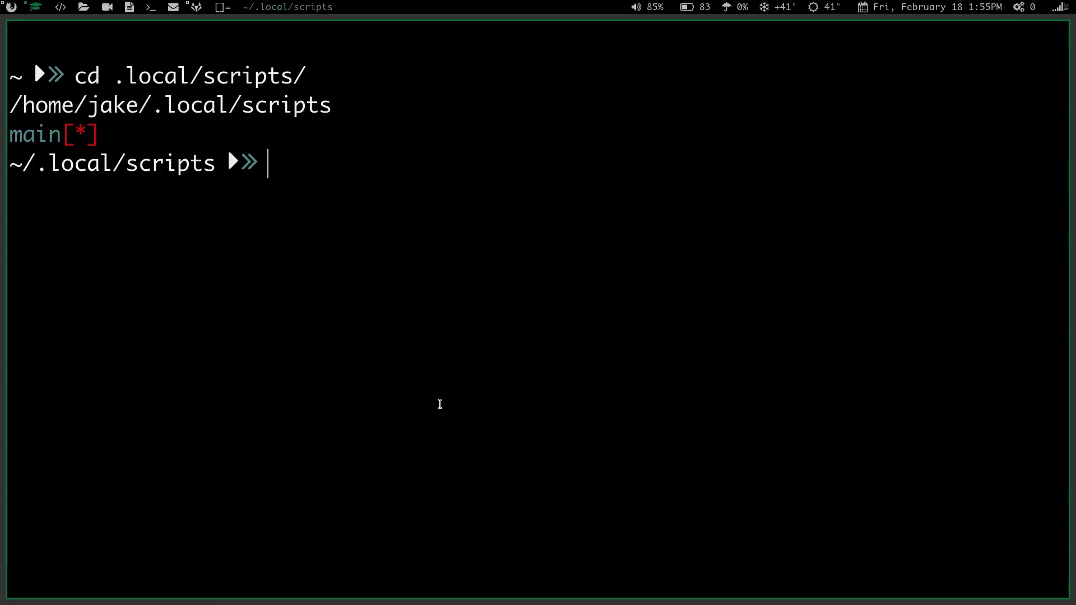
Step: Open the termcap man page and scroll down to the Boolean capabilities
{"action": "type", "text": "man"}
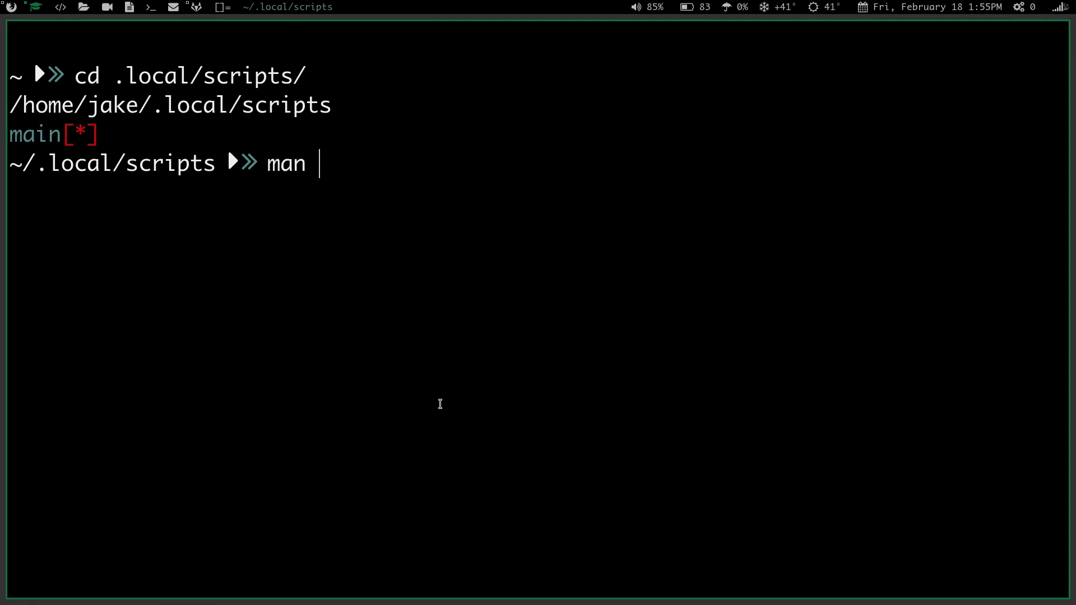
{"action": "type", "text": "termca"}
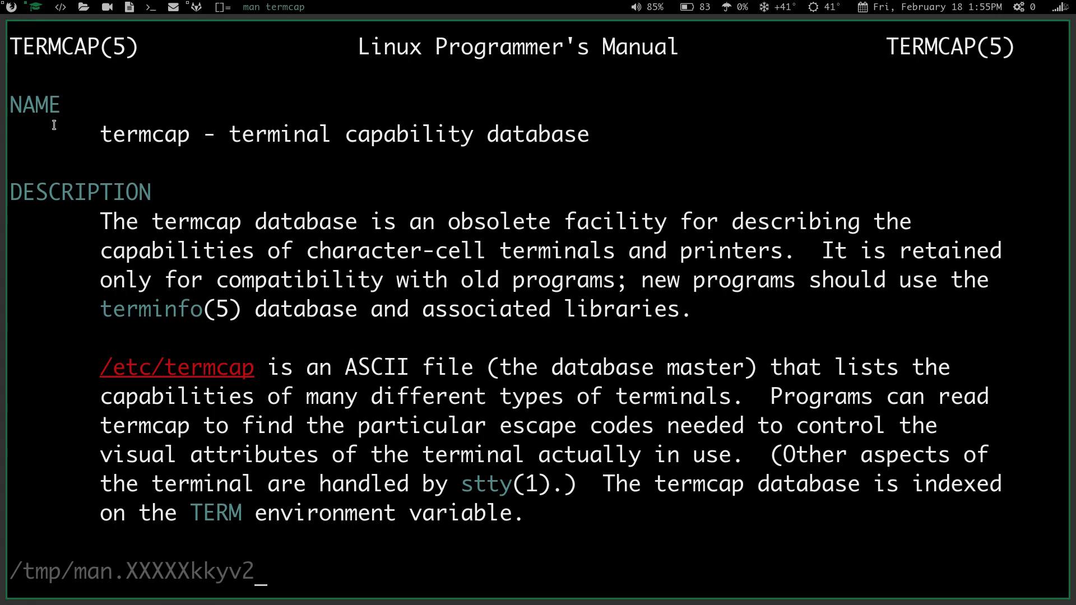
{"action": "mouse_move", "coordinate": [175, 382]}
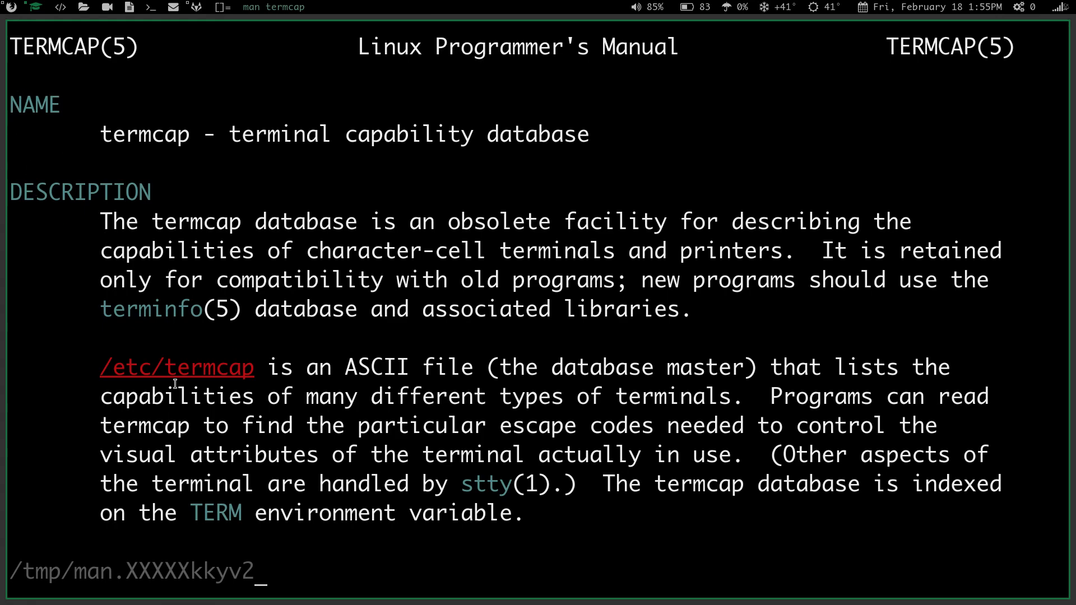
{"action": "scroll", "scroll_direction": "down", "scroll_amount": 3}
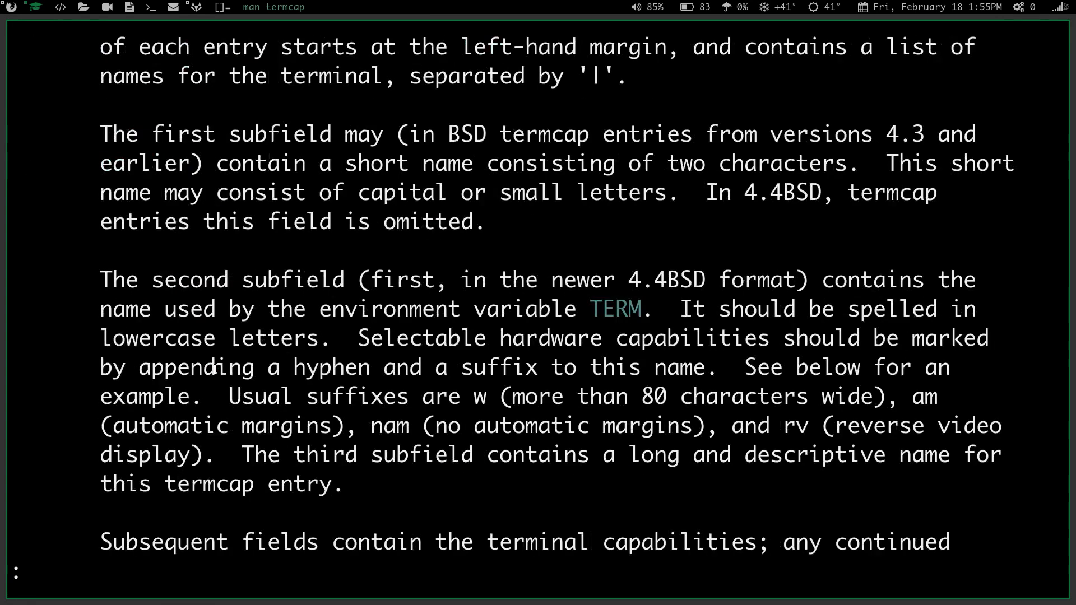
{"action": "scroll", "scroll_direction": "down", "scroll_amount": 3}
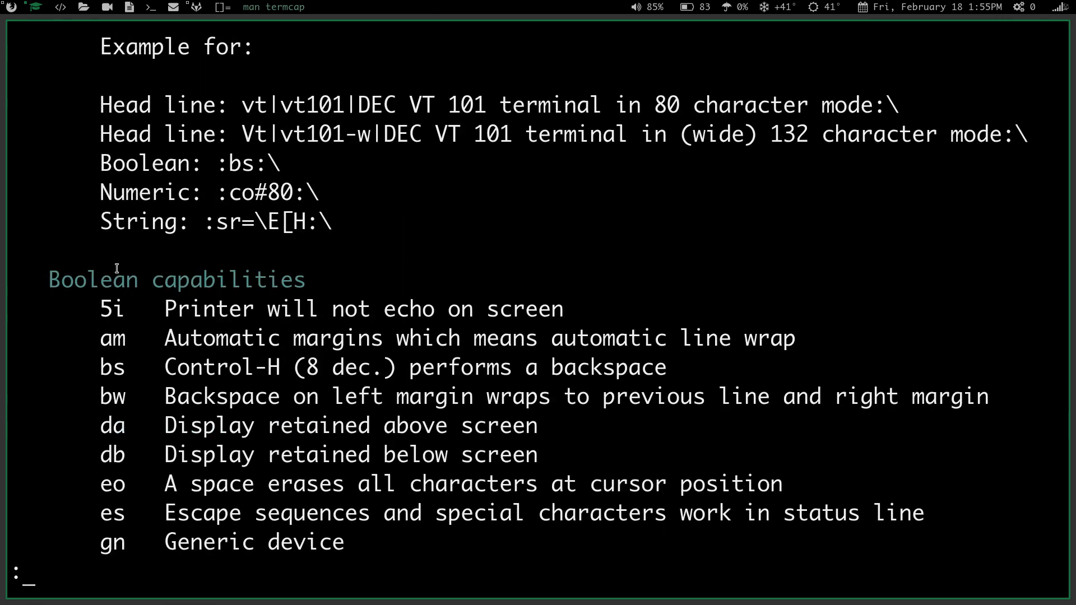
{"action": "scroll", "scroll_direction": "down", "scroll_amount": 3}
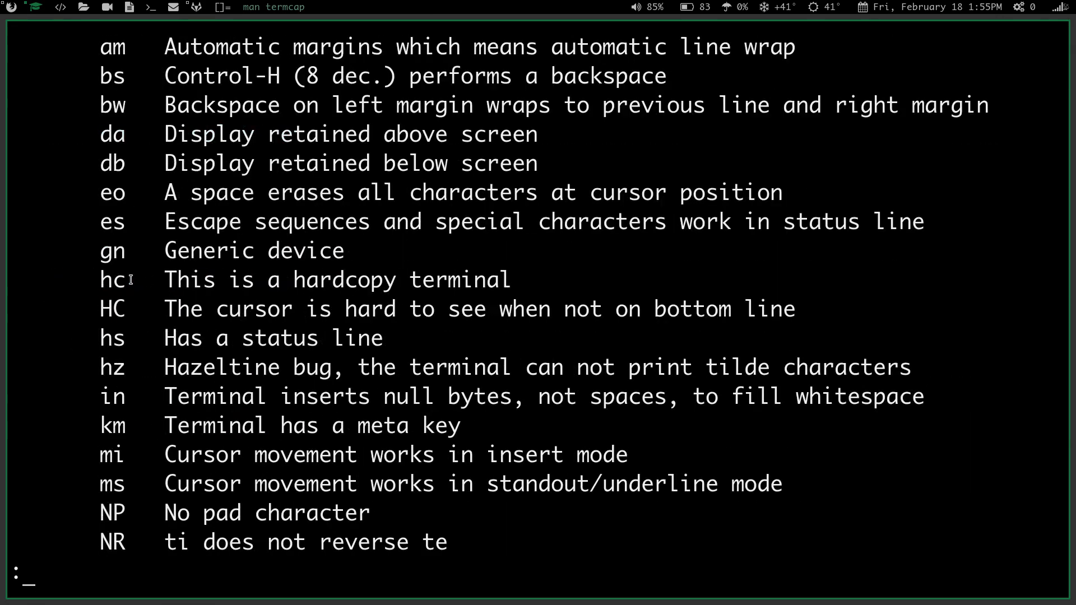
{"action": "scroll", "scroll_direction": "down", "scroll_amount": 3}
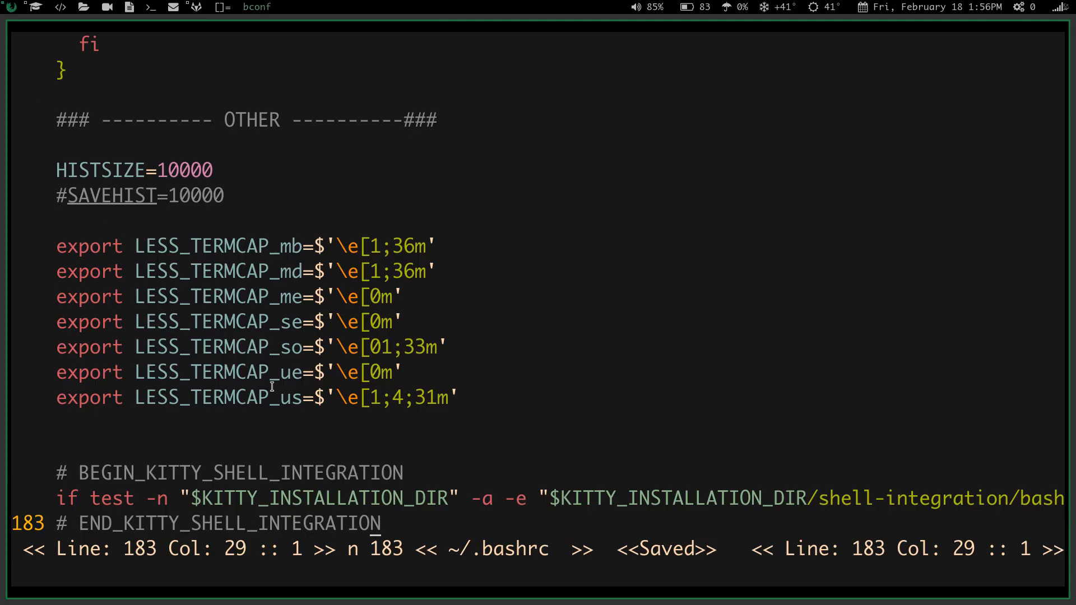
{"action": "mouse_move", "coordinate": [33, 12]}
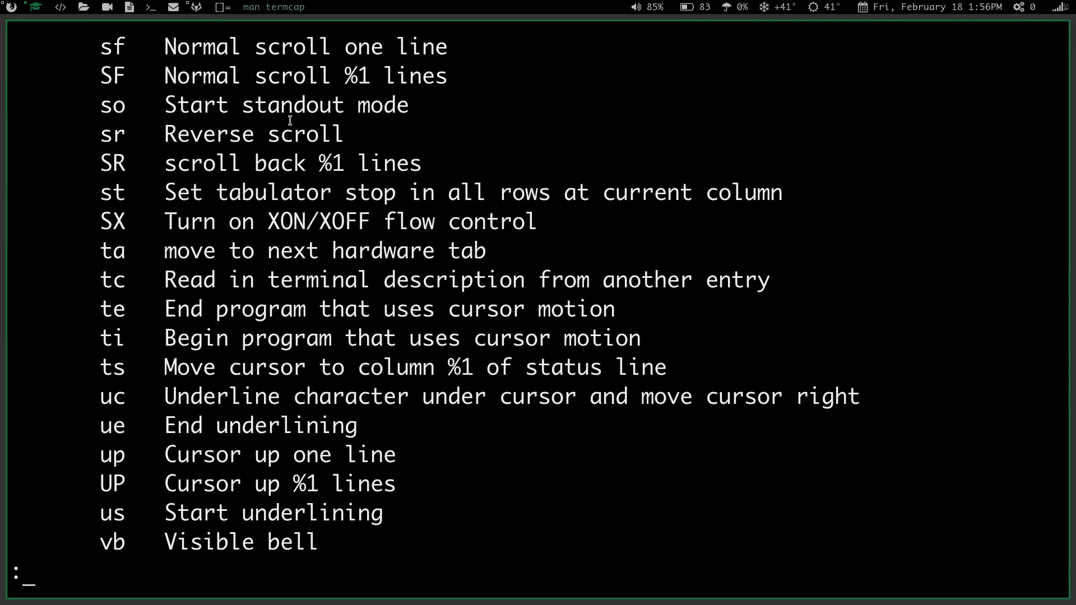
{"action": "scroll", "scroll_direction": "down", "scroll_amount": 3}
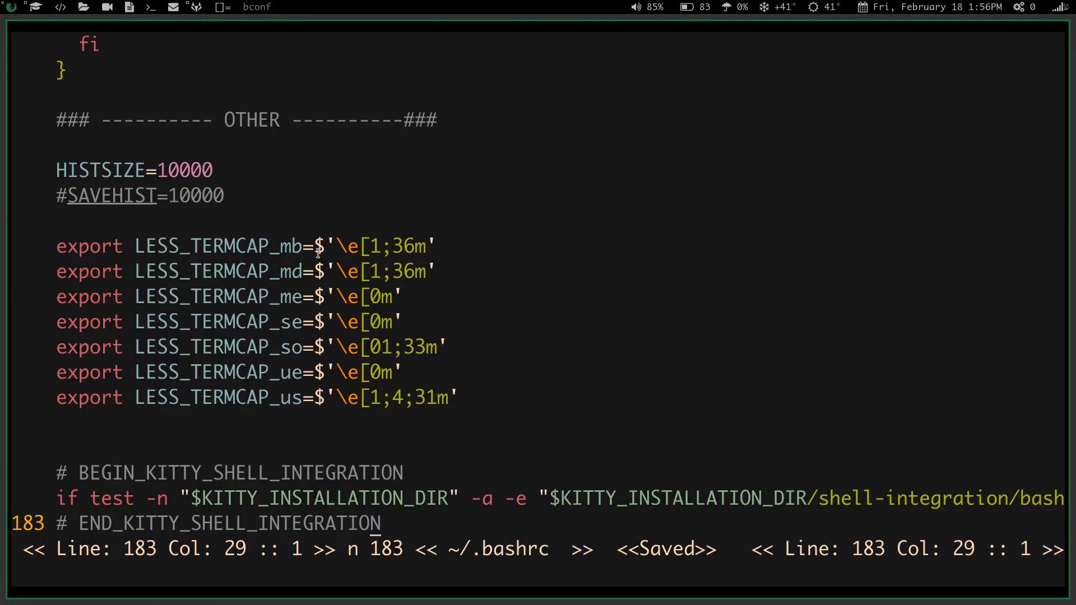
{"action": "mouse_move", "coordinate": [388, 197]}
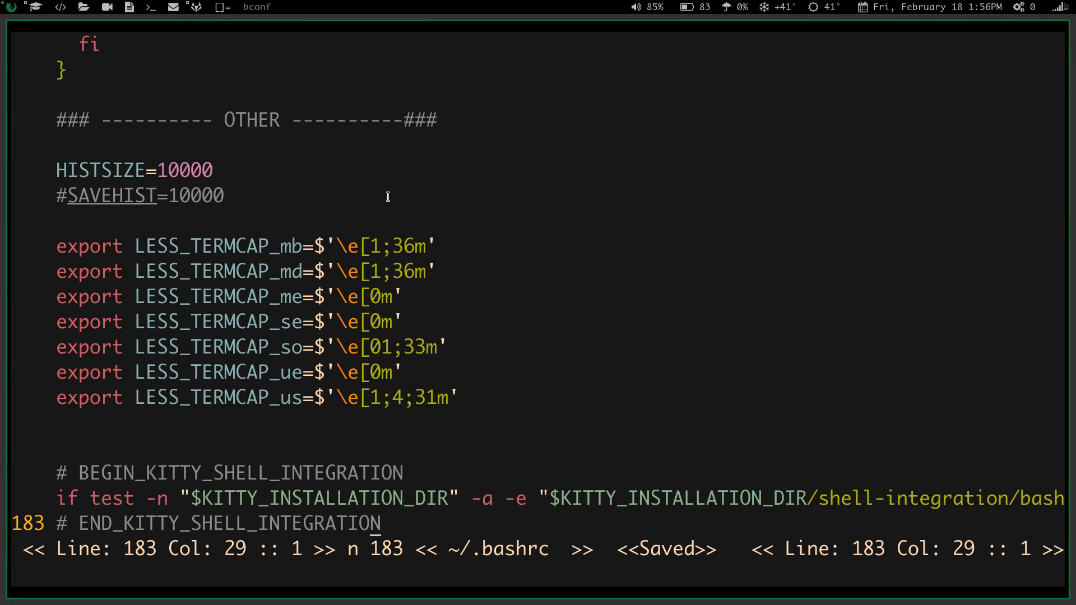